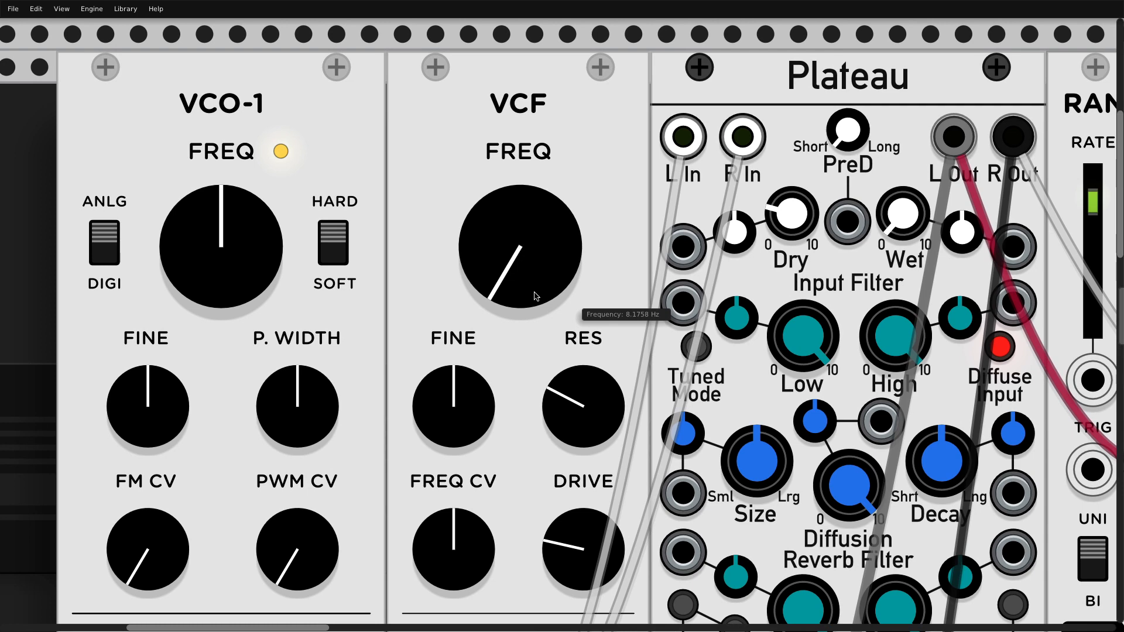
- Sweep the VCF FREQ knob upward until the cutoff settles near 4486 Hz
left_click_drag(517, 287, 534, 247)
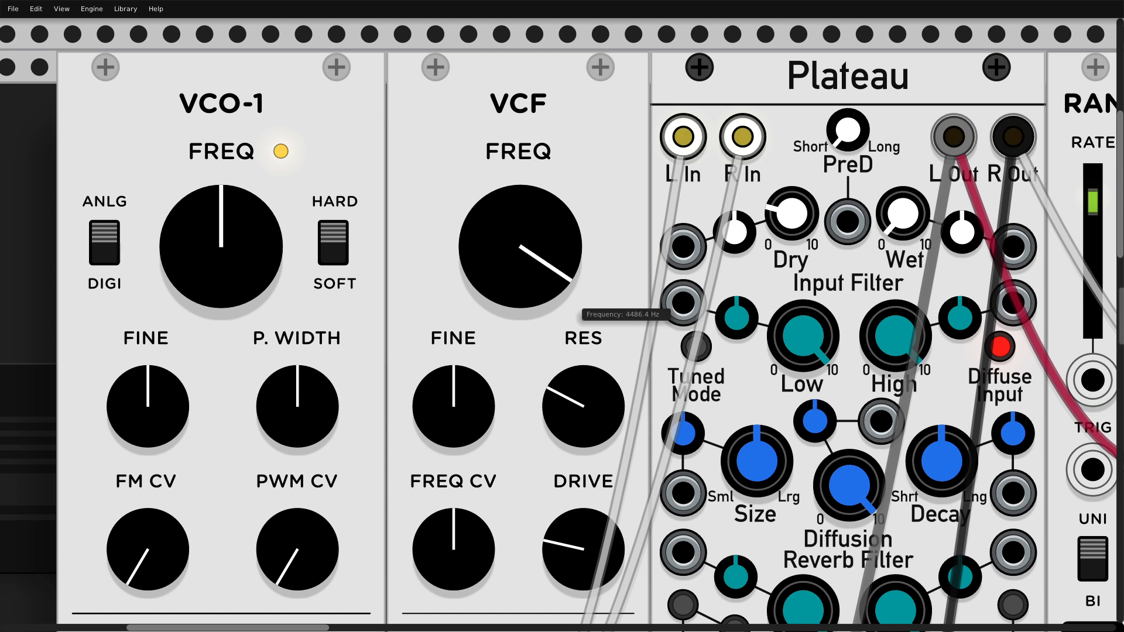
left_click_drag(518, 250, 545, 305)
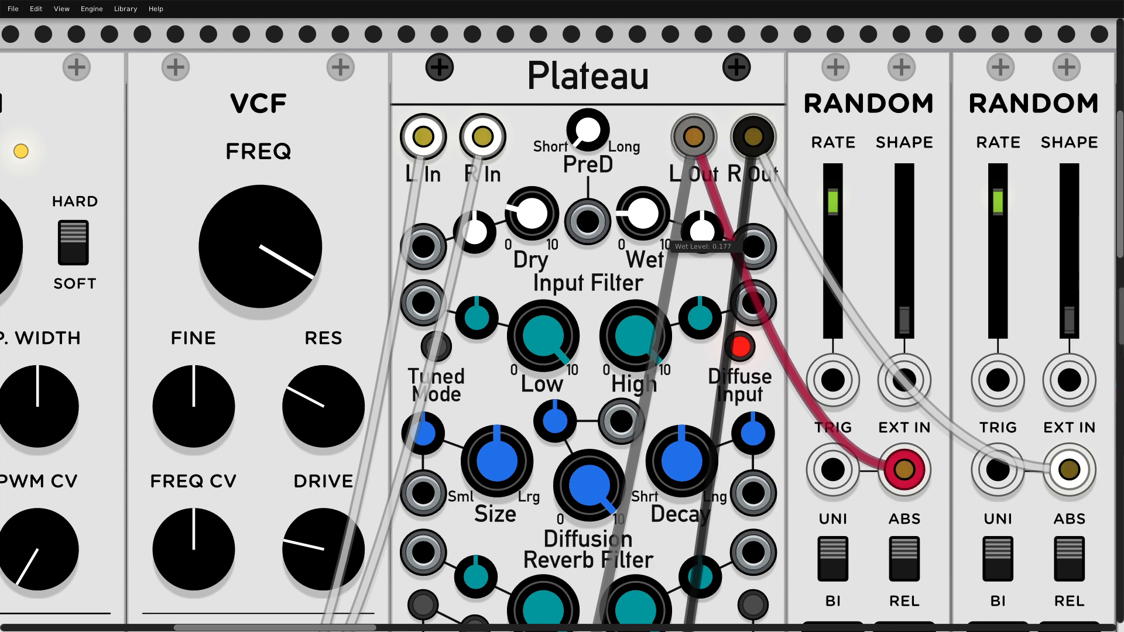
scroll("down", 3)
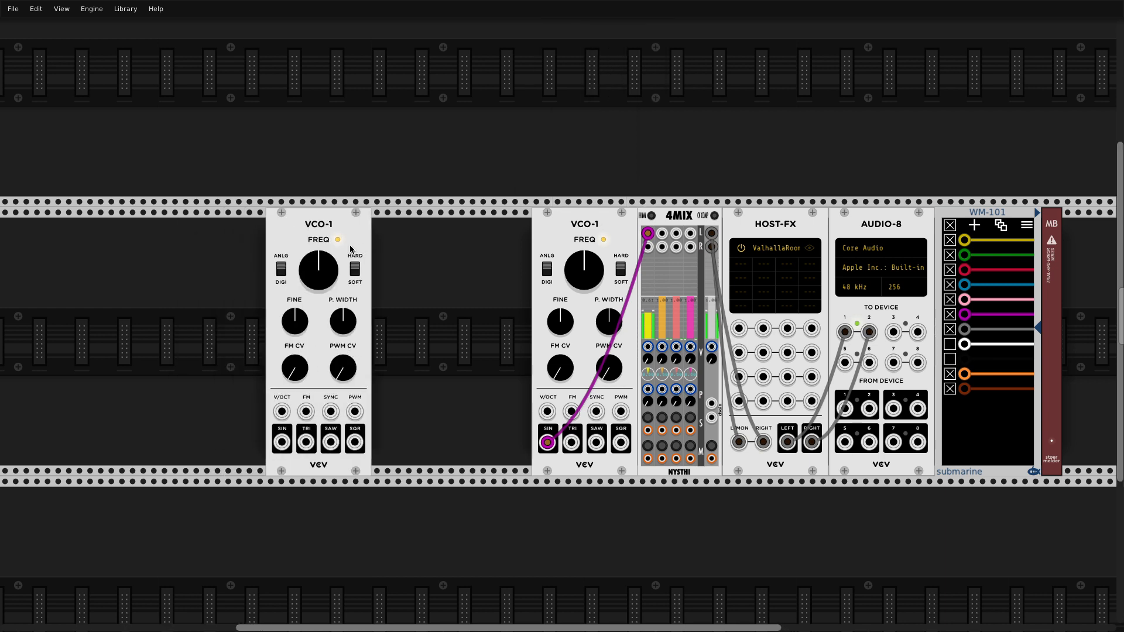
mouse_move(297, 417)
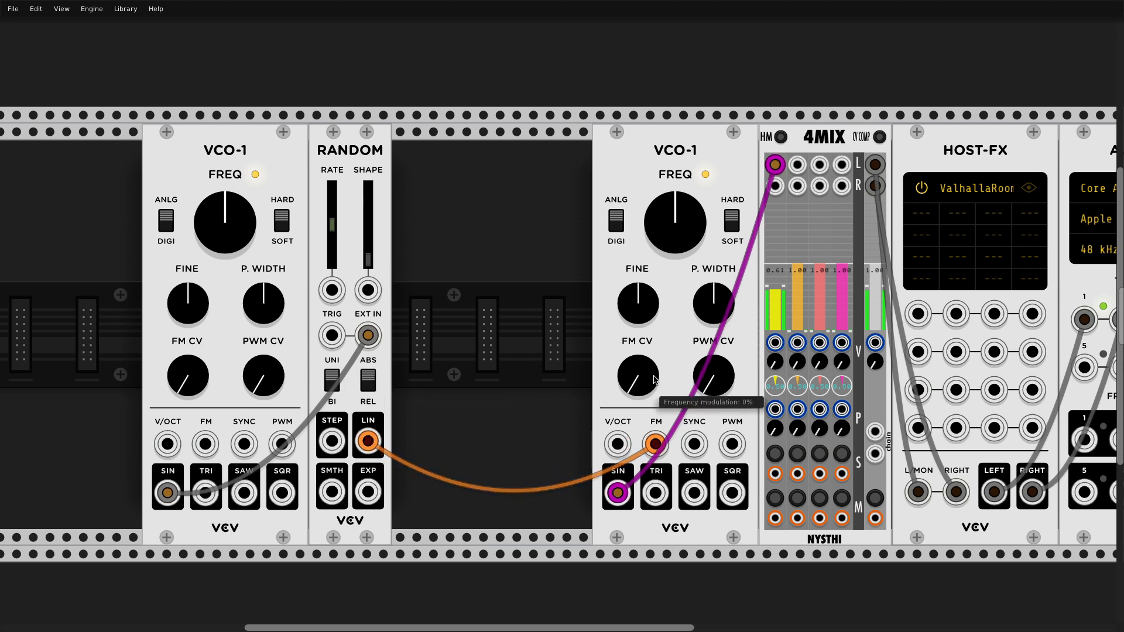
- Add FM depth to the second VCO-1, set RANDOM to 261.63 Hz, and detune the first VCO-1
left_click_drag(636, 377, 637, 351)
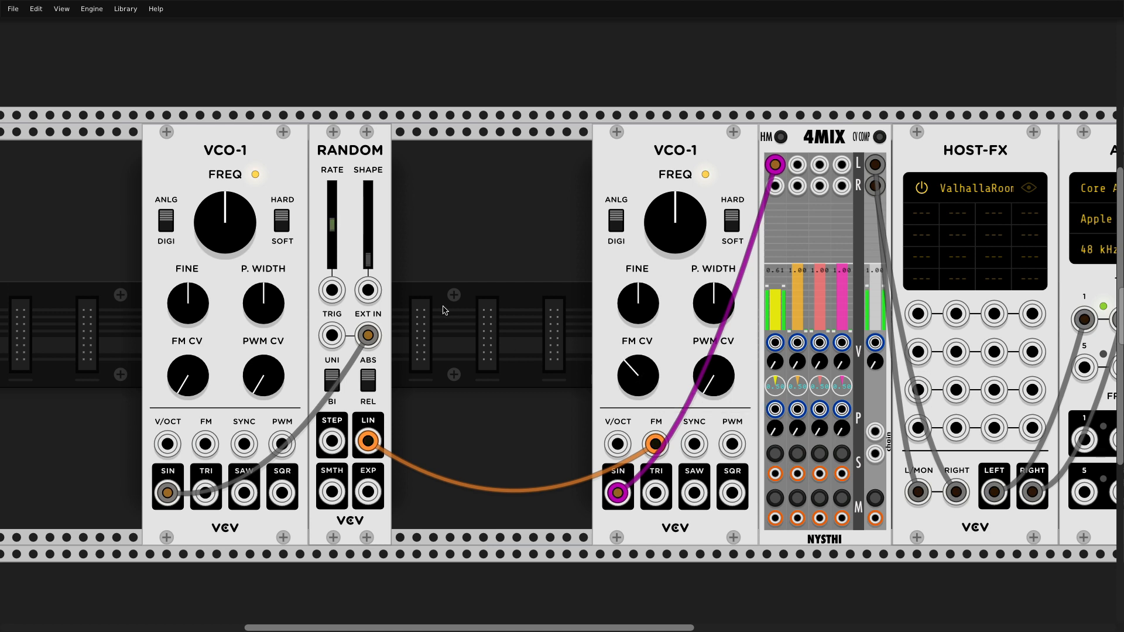
mouse_move(434, 299)
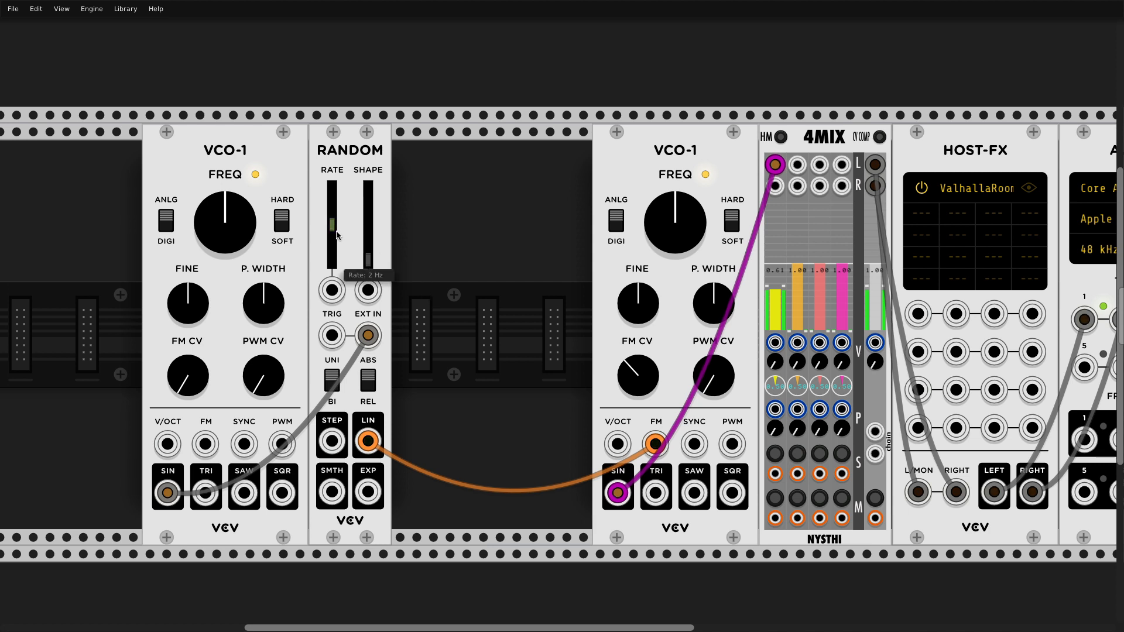
right_click(331, 222)
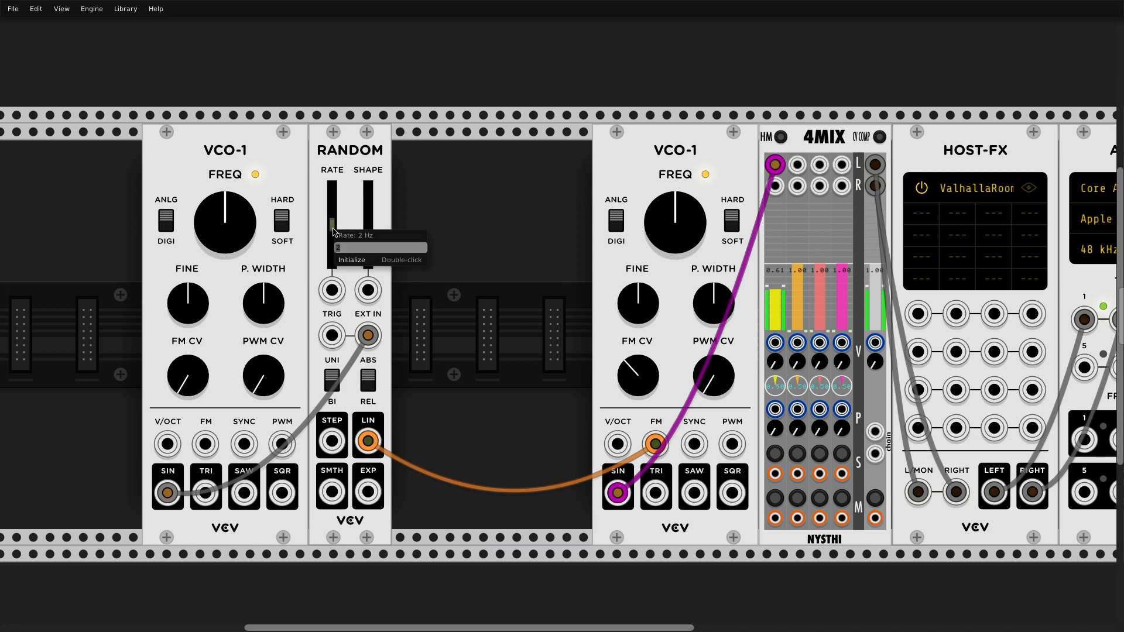
type("261.63")
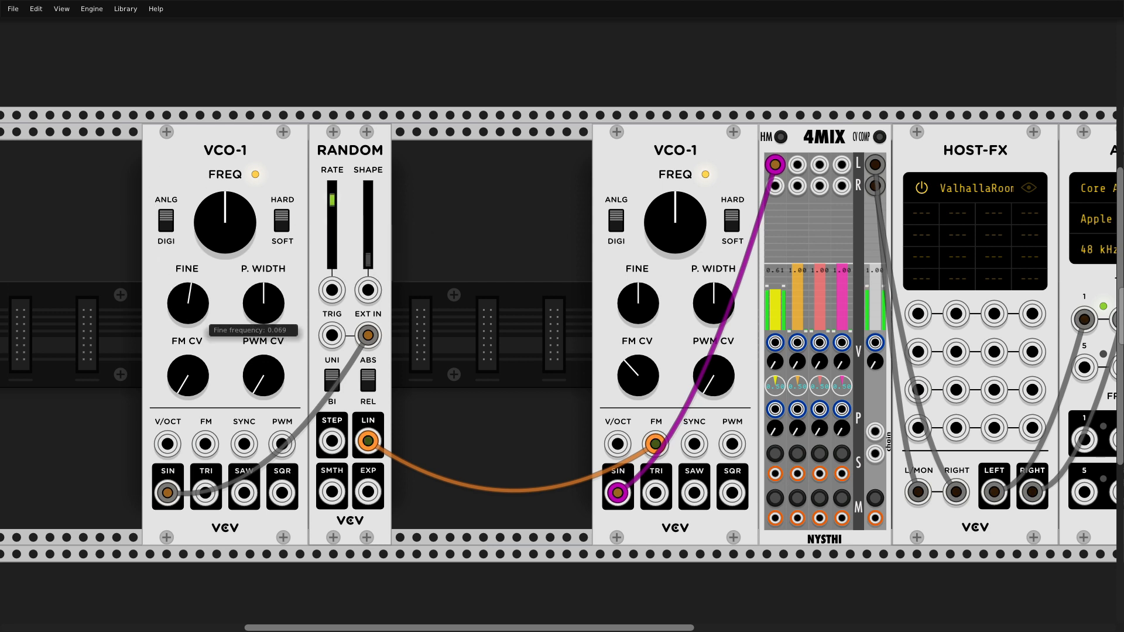
left_click_drag(187, 301, 192, 290)
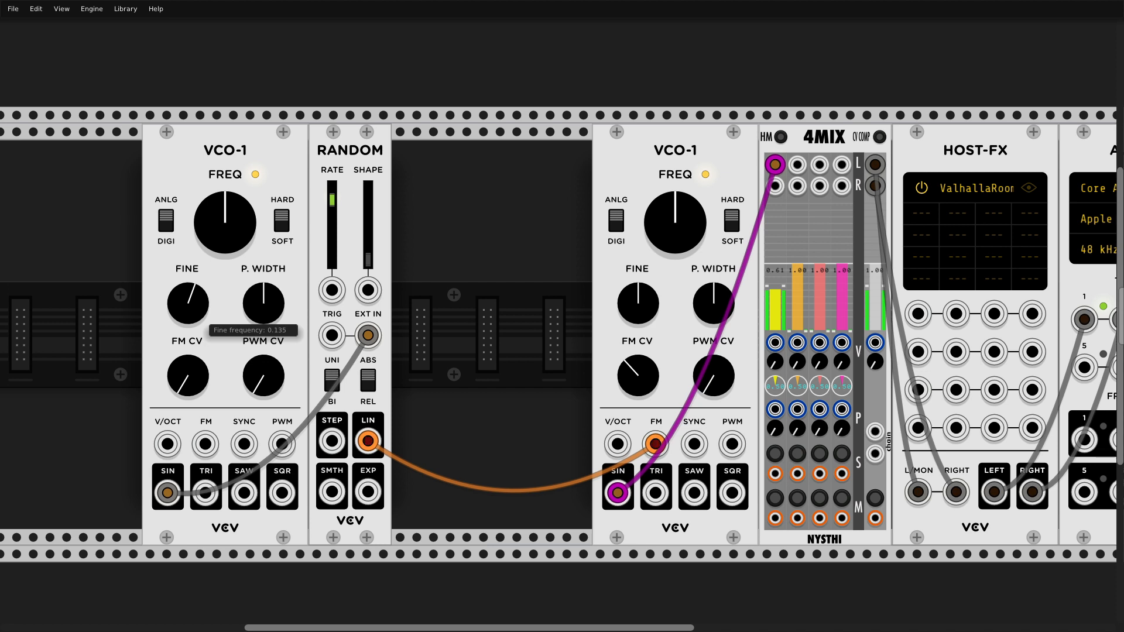
left_click_drag(187, 301, 187, 308)
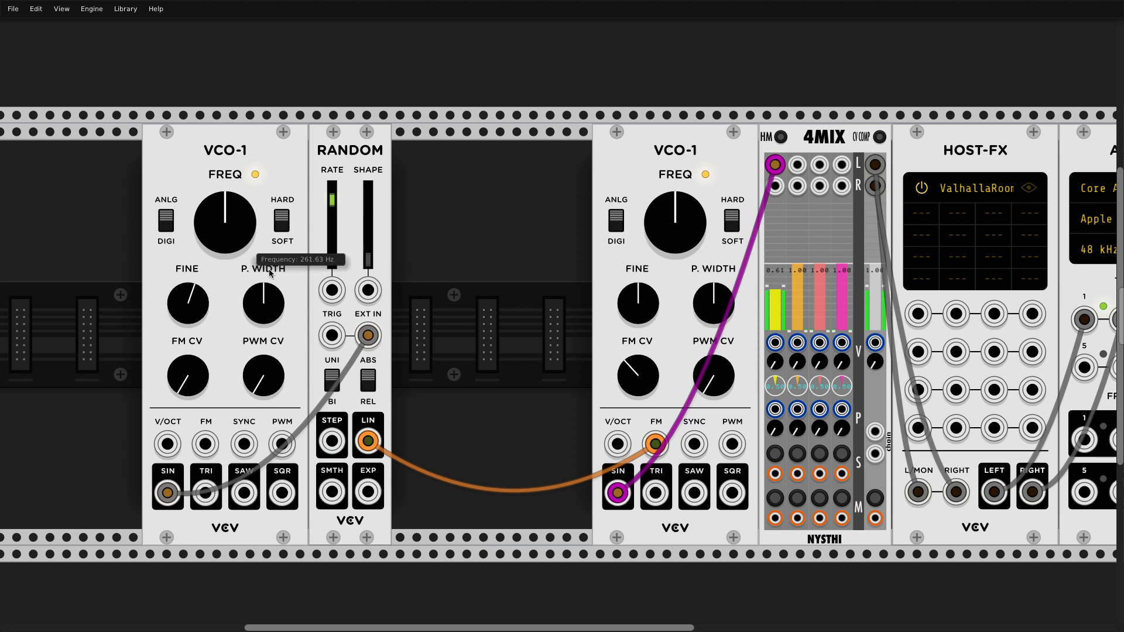
mouse_move(397, 282)
type("sco")
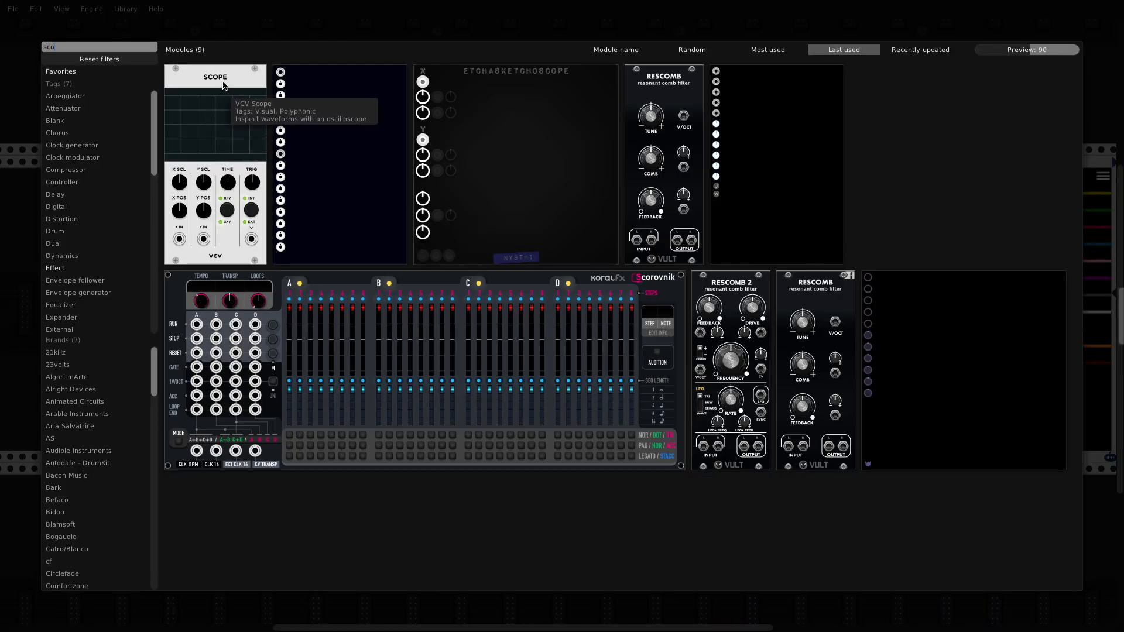
- Add VCV Scope from the module browser's 'sco' search results
left_click(215, 76)
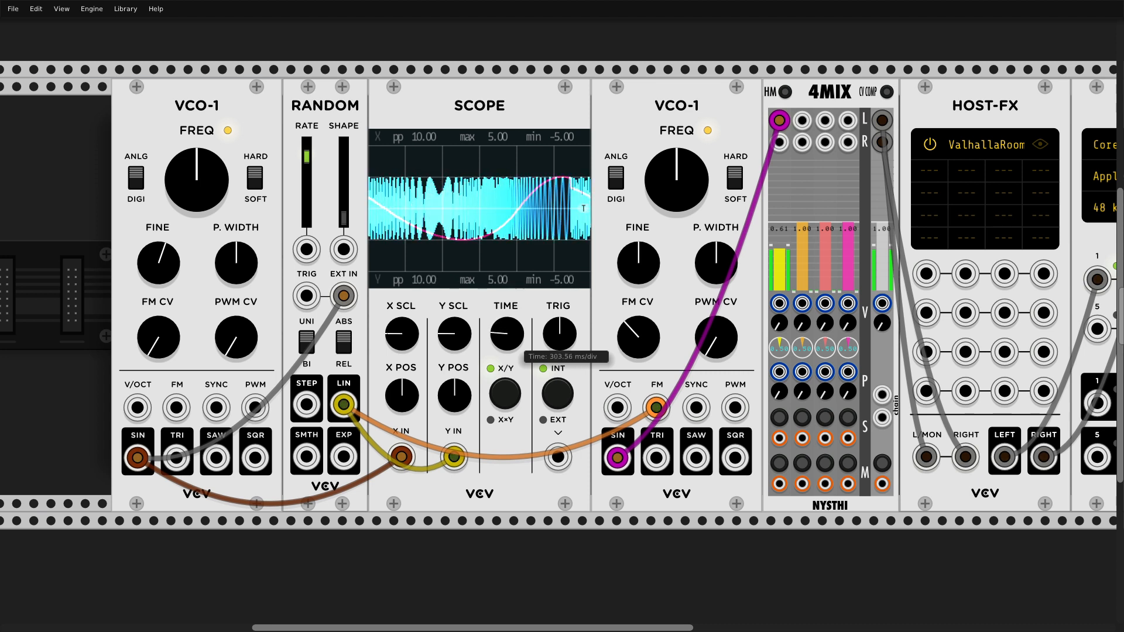
- Widen the Scope TIME knob to about 450 ms per division
left_click_drag(504, 333, 504, 330)
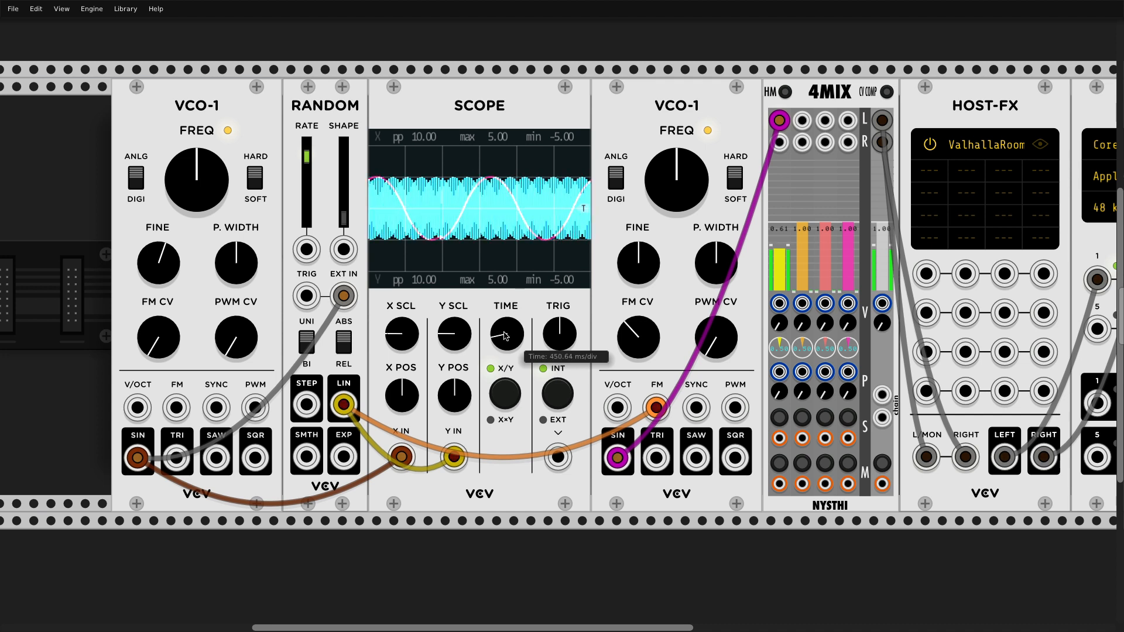
left_click_drag(505, 335, 508, 329)
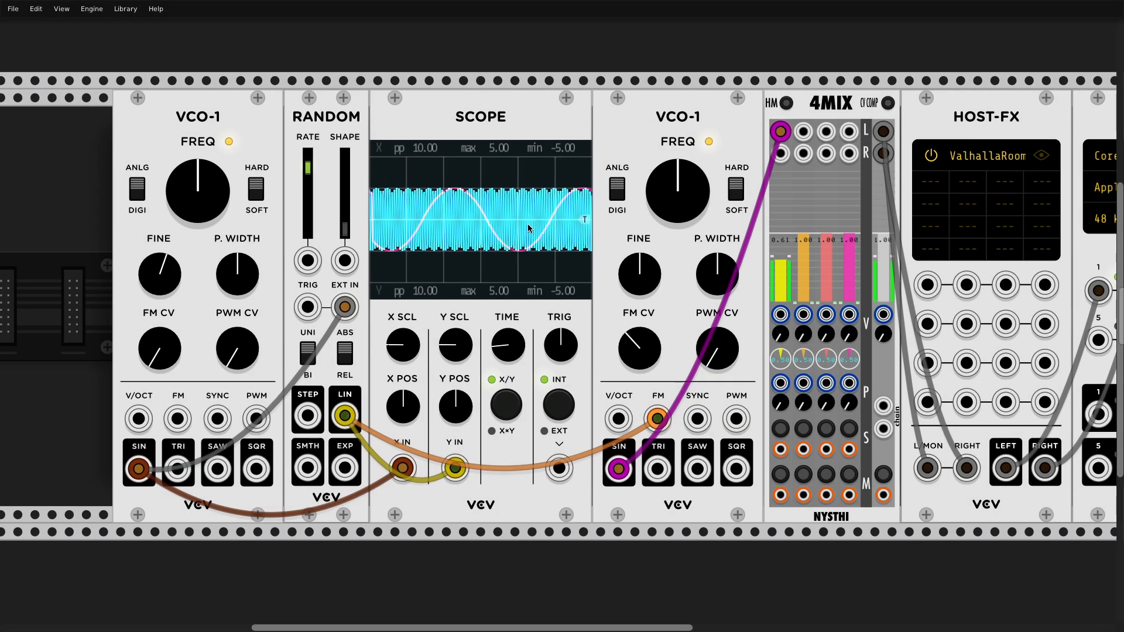
left_click_drag(506, 345, 509, 337)
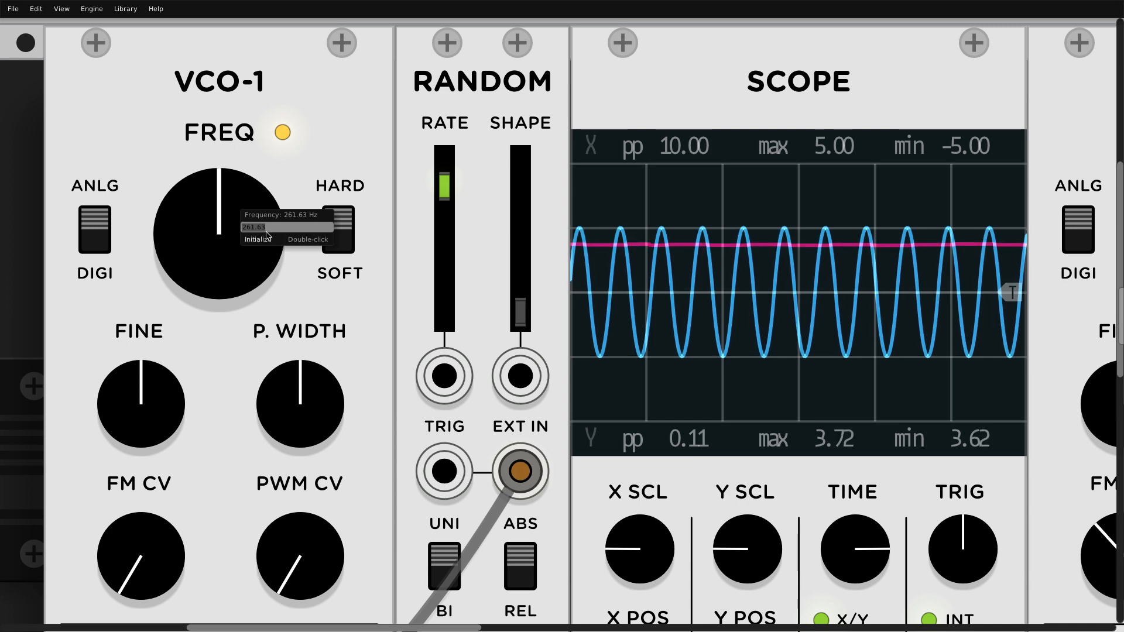
mouse_move(444, 187)
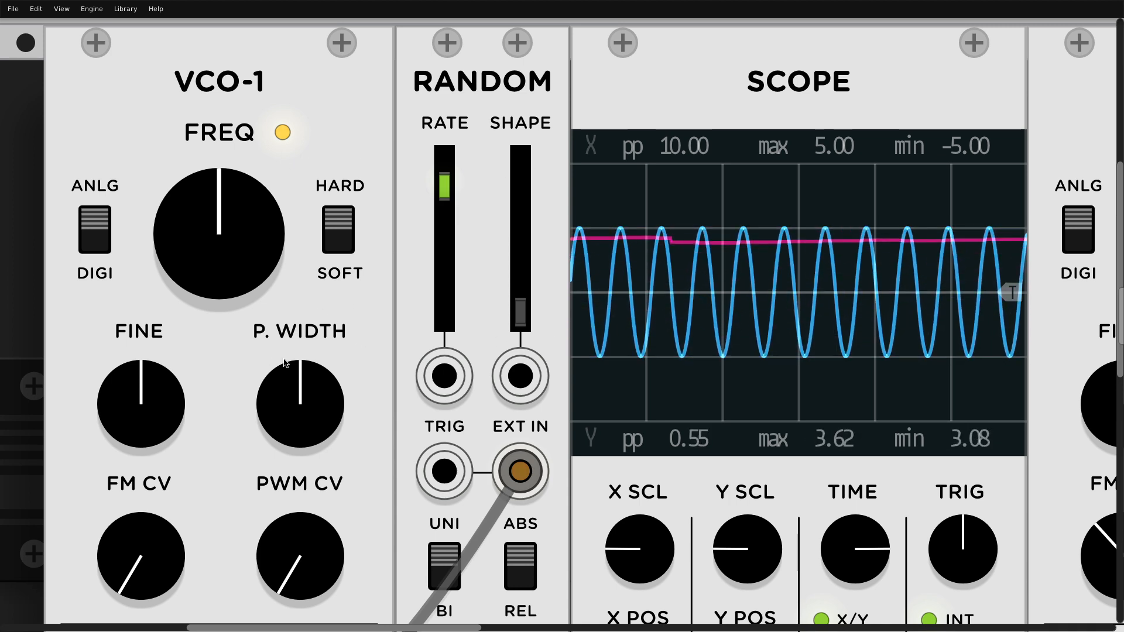
- Tune the RANDOM rate near 261 Hz and set the first VCO-1 FINE to 0.069
left_click_drag(444, 185, 444, 185)
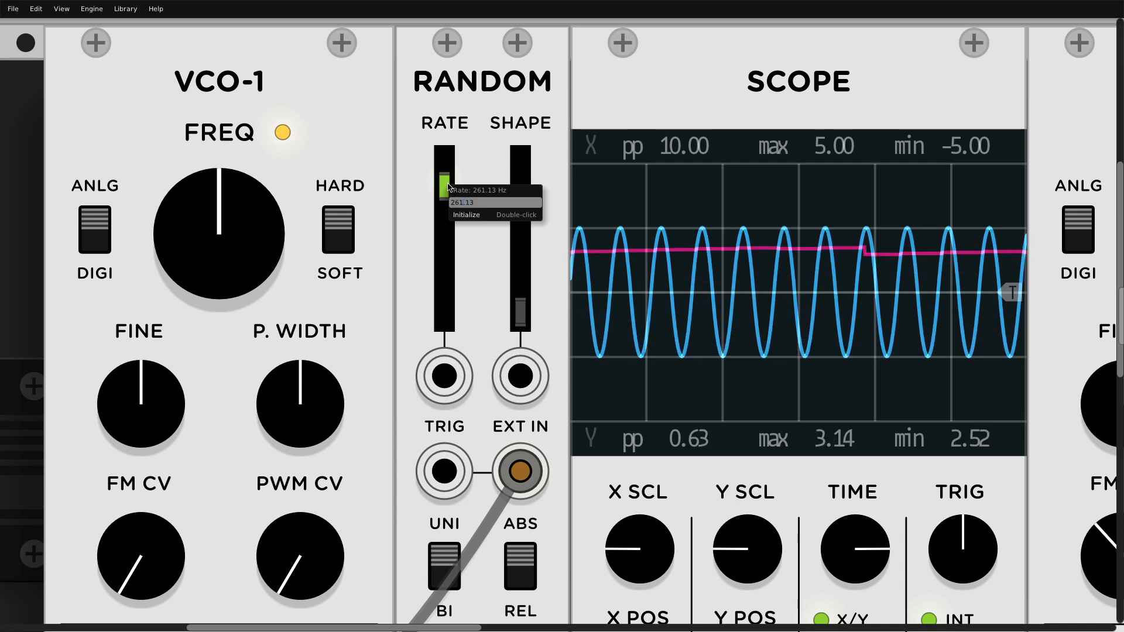
left_click_drag(444, 188, 444, 190)
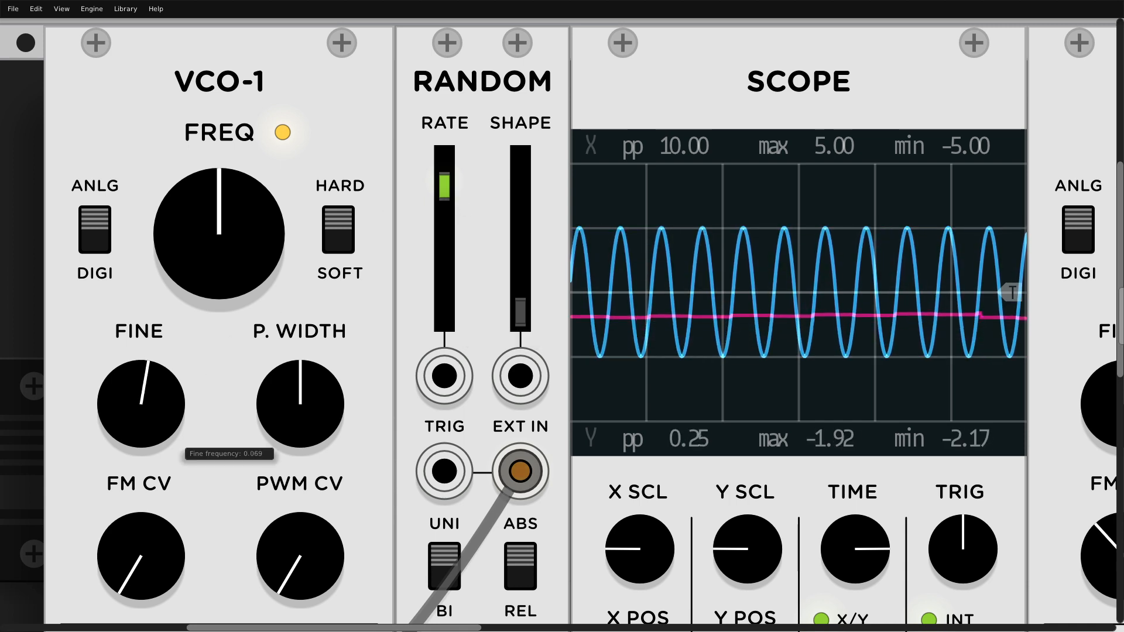
left_click_drag(140, 401, 150, 380)
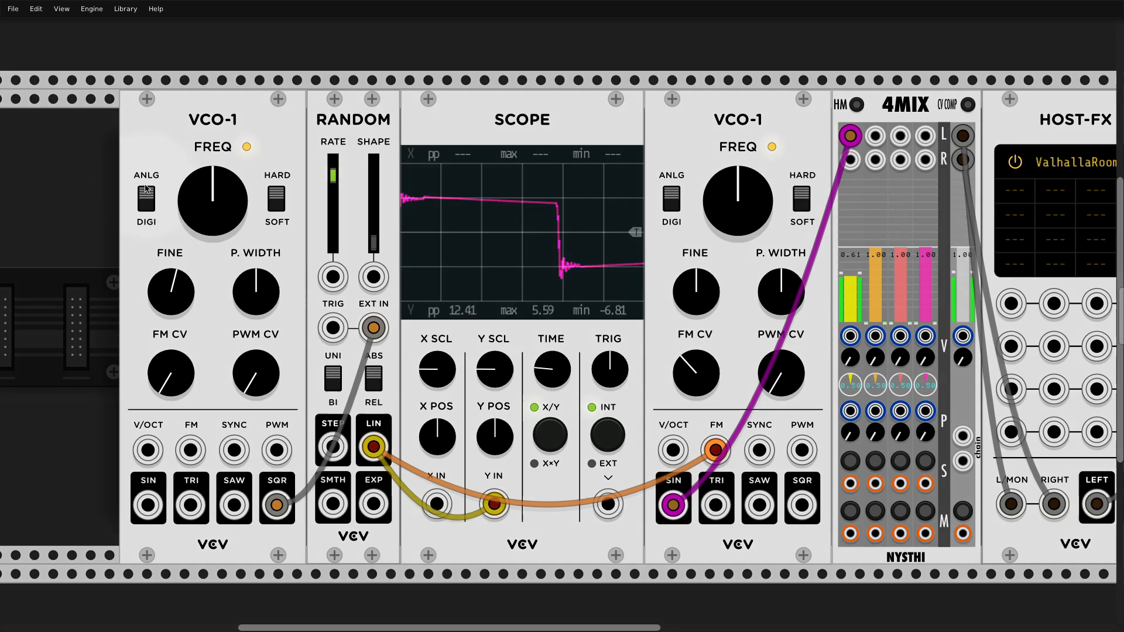
- Toggle the first VCO-1's ANLG/DIGI mode switch
left_click(146, 194)
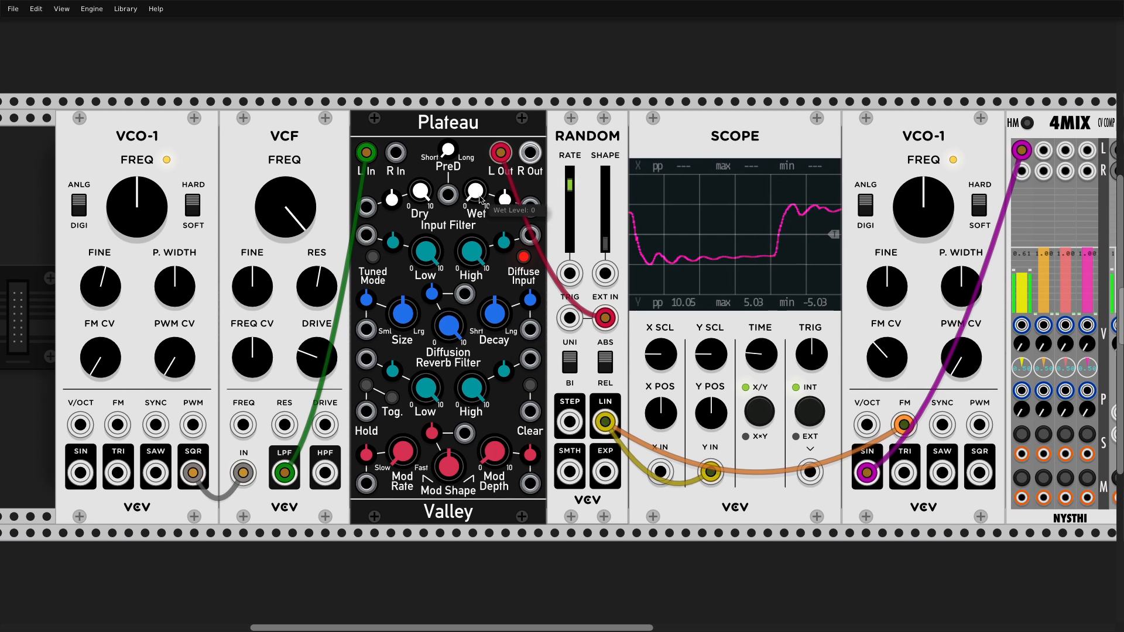
- Turn the Plateau reverb's Wet level down
left_click_drag(473, 191, 477, 195)
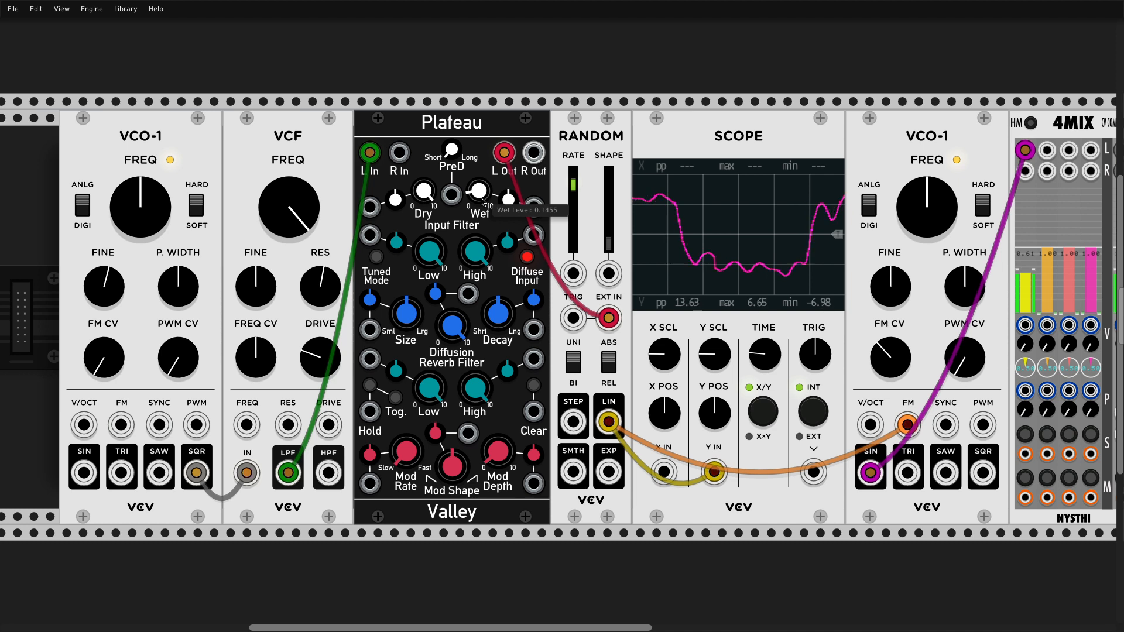
left_click_drag(476, 192, 476, 188)
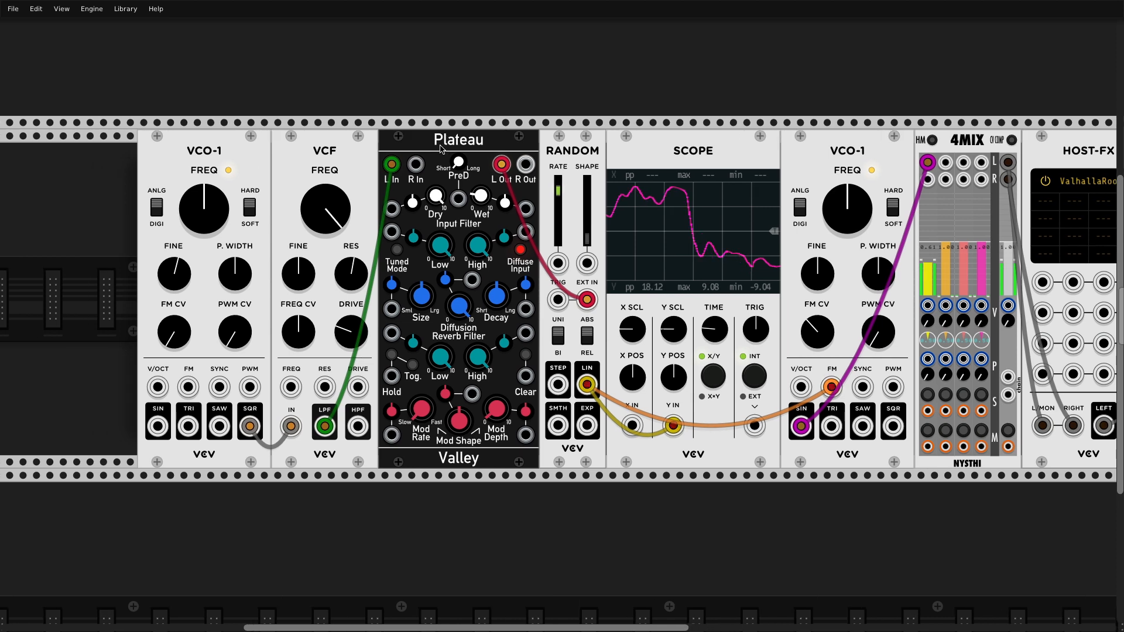
scroll("right", 3)
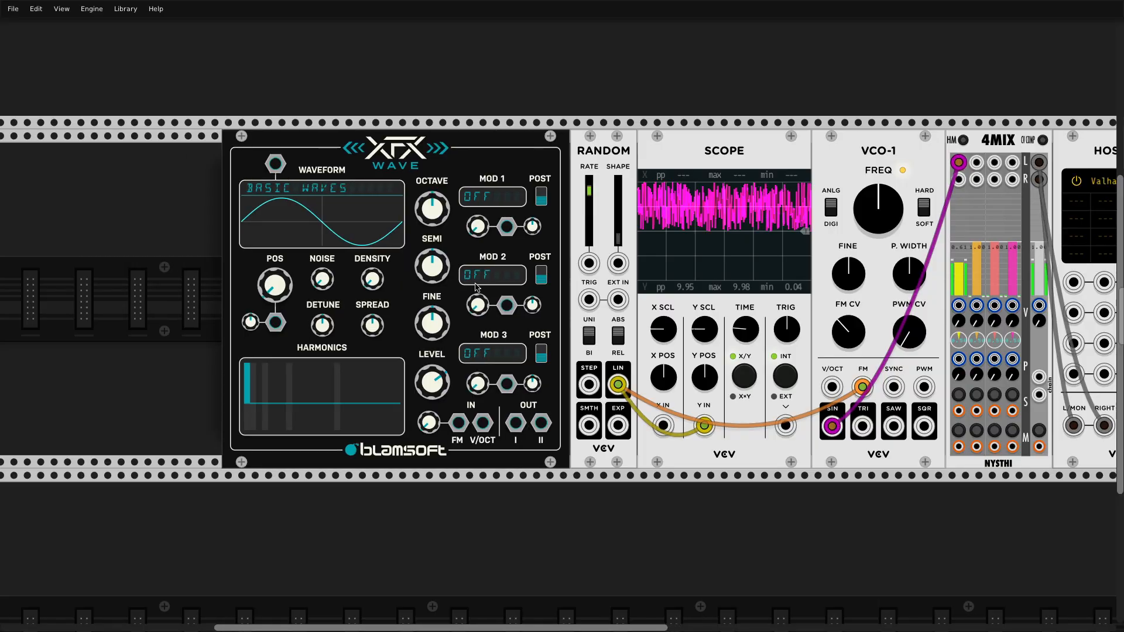
- Patch XFX Wave OUT I into RANDOM EXT IN and fine-tune the oscillator pitch
left_click_drag(514, 421, 617, 299)
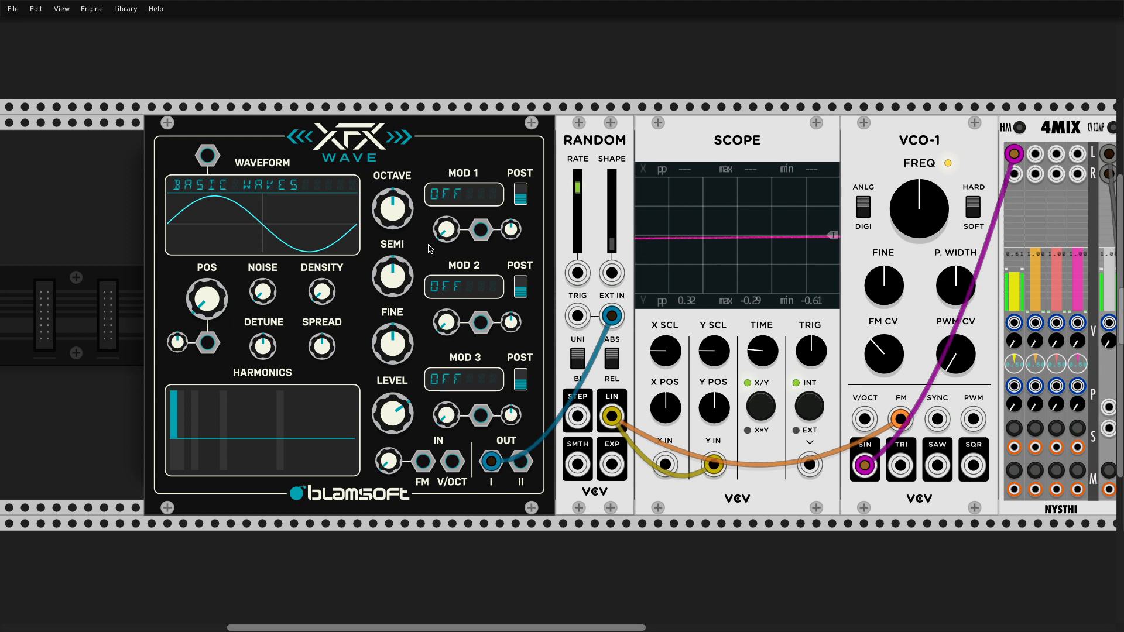
mouse_move(511, 323)
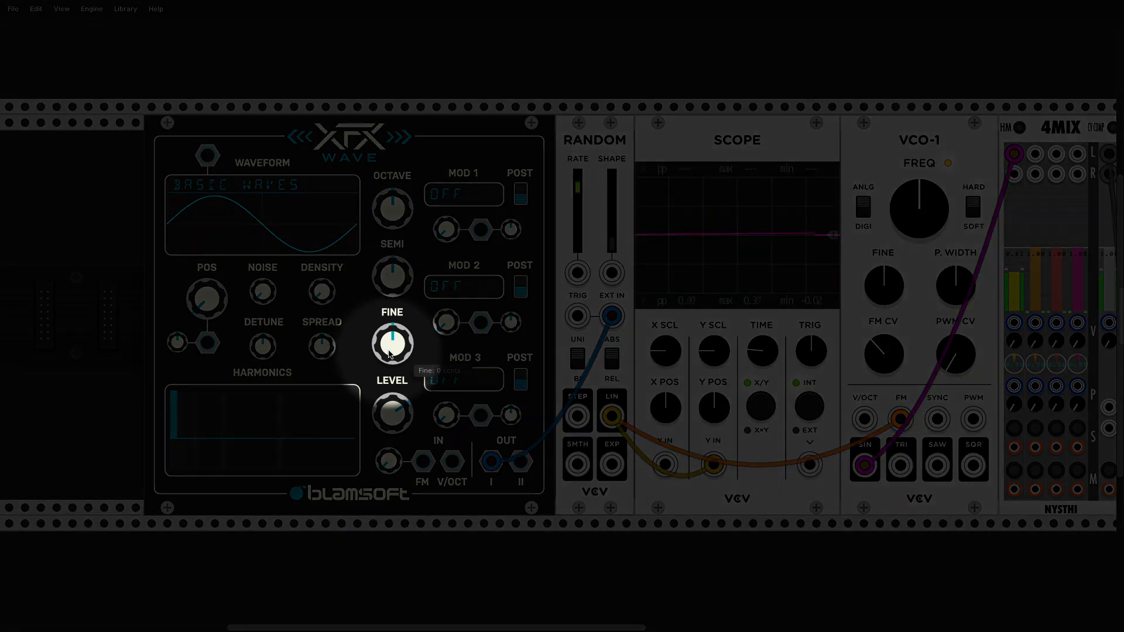
left_click_drag(391, 341, 394, 337)
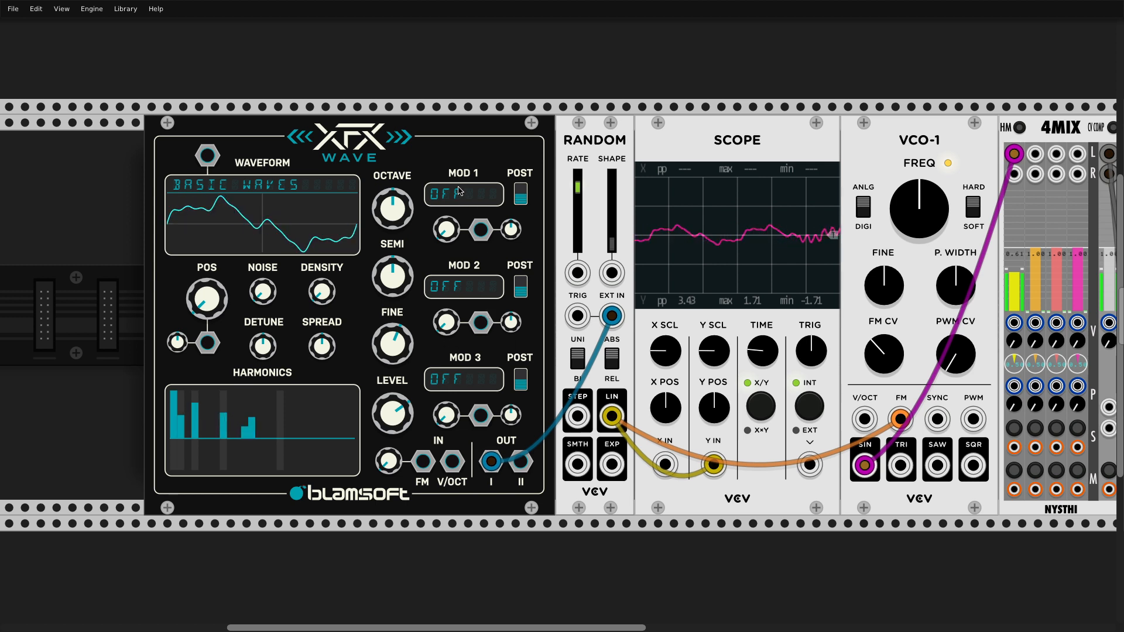
- Set XFX Wave's MOD 1 to Foldback and MOD 2 to Decimate
left_click(462, 193)
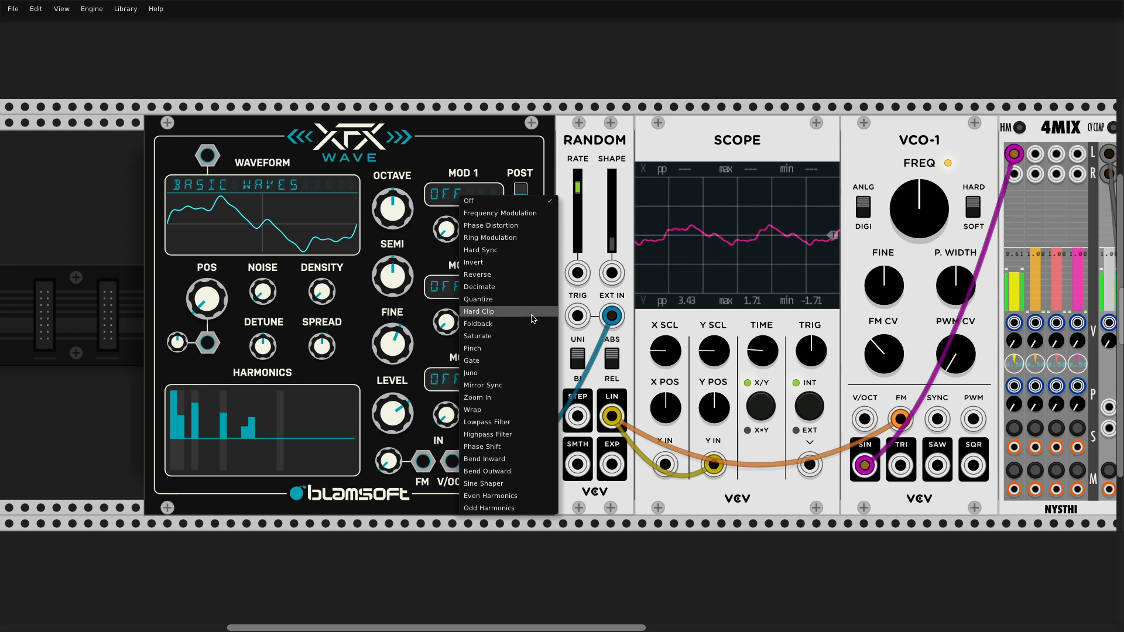
left_click(478, 323)
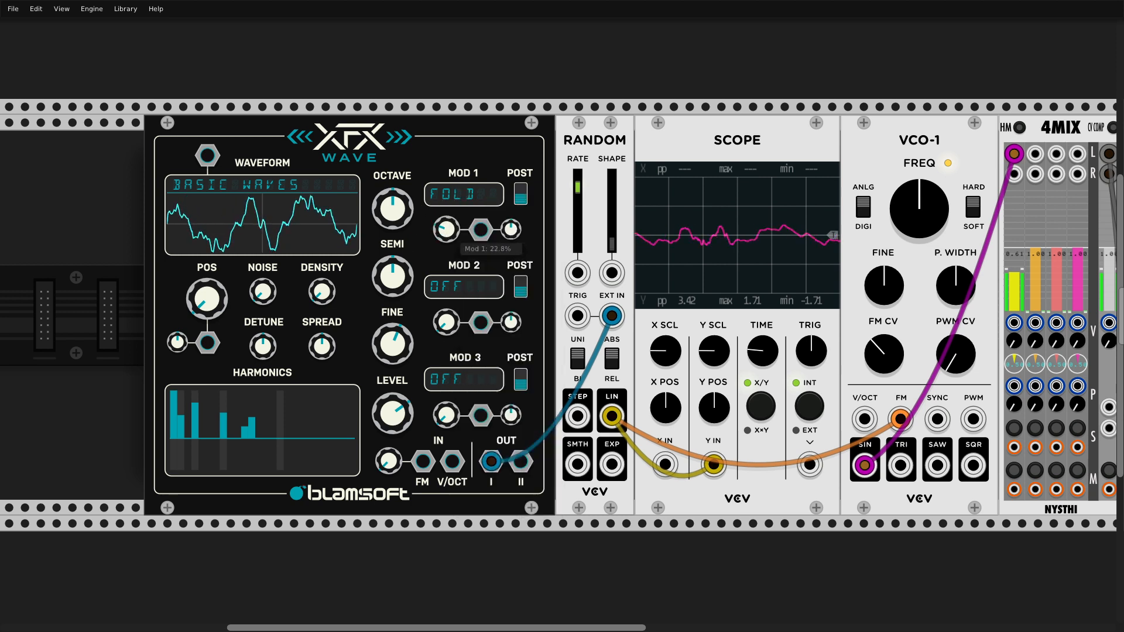
left_click(262, 185)
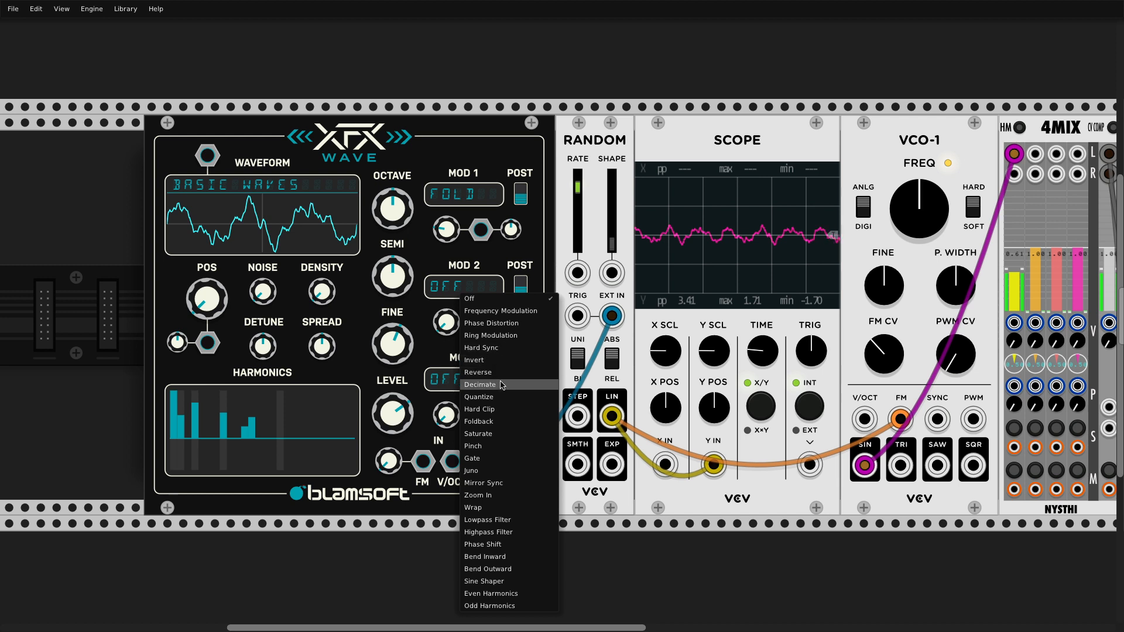
left_click(479, 385)
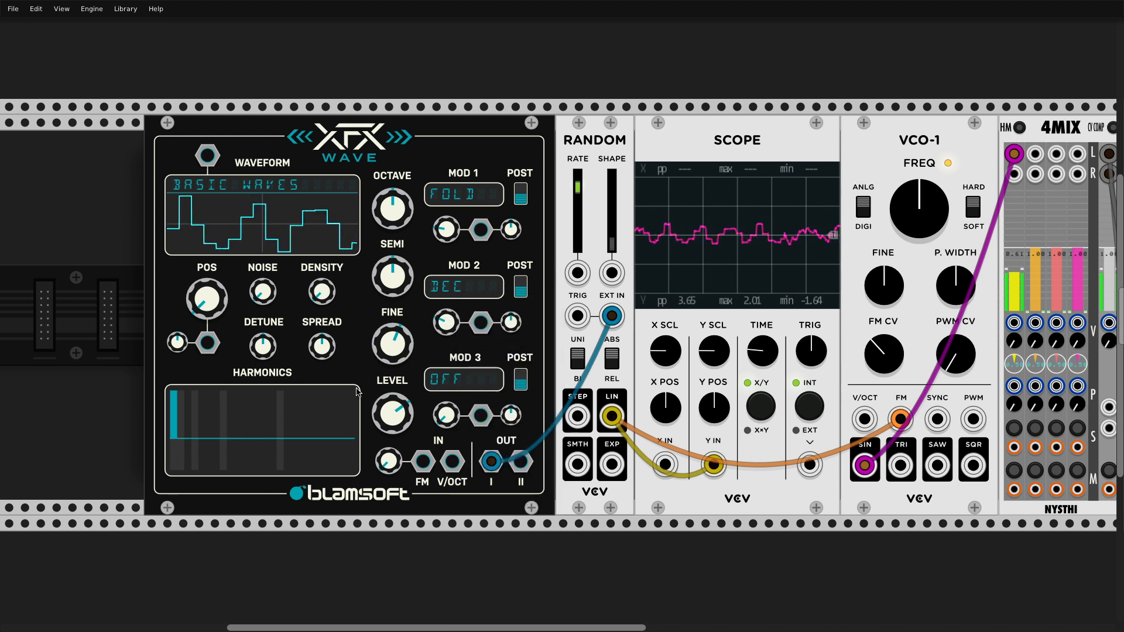
- Set decimation to 50%, detune slightly, and sweep the wavetable position
left_click_drag(444, 328, 443, 322)
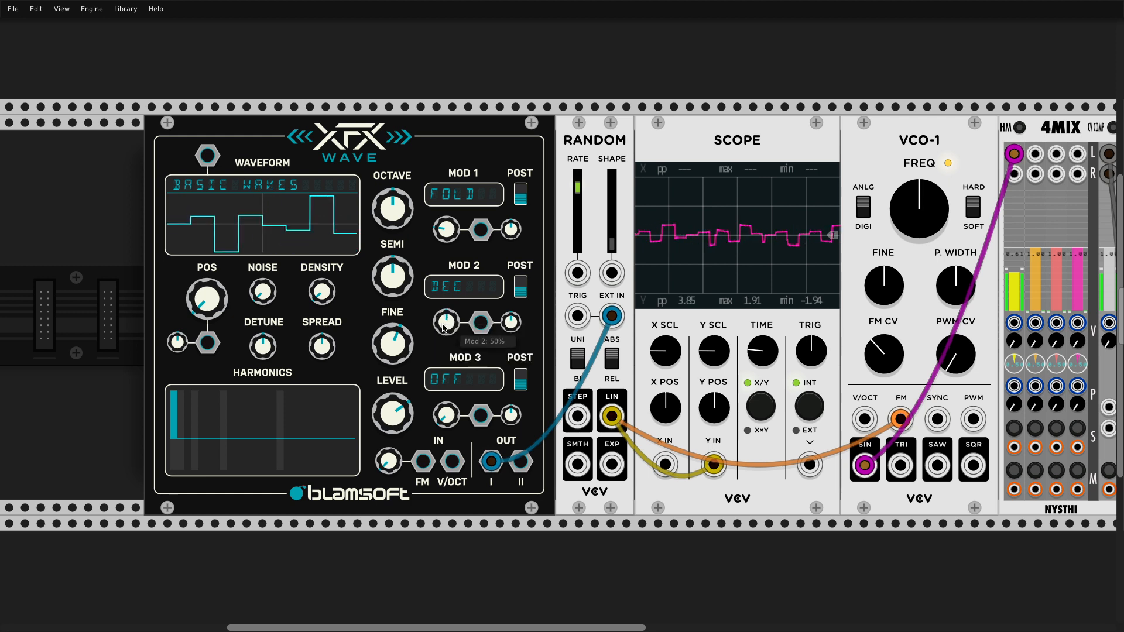
mouse_move(236, 198)
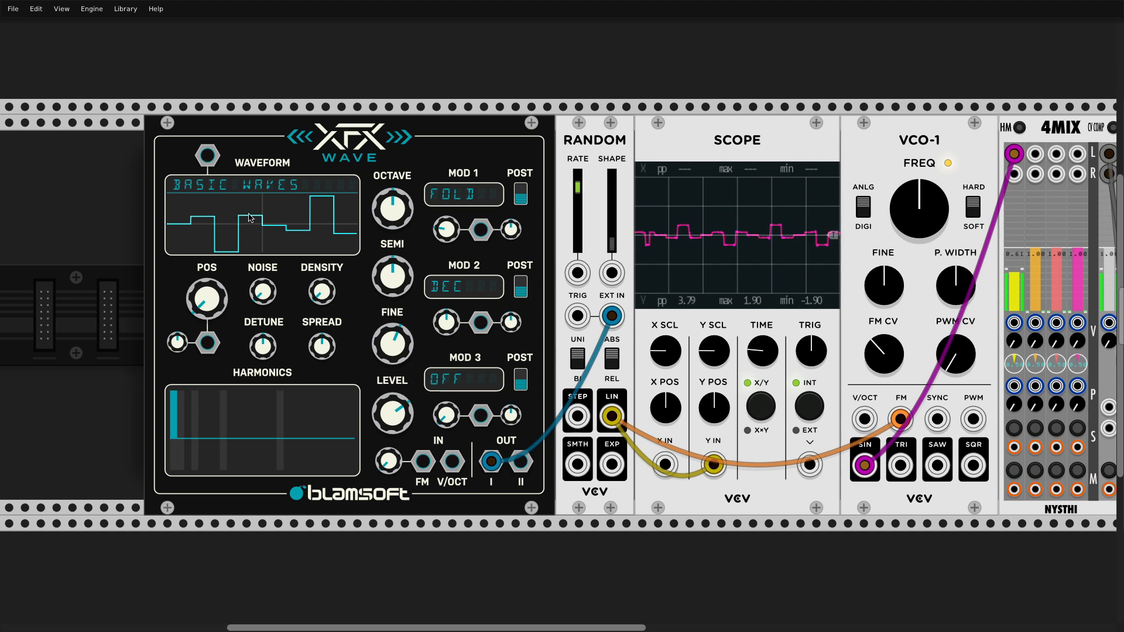
left_click_drag(393, 344, 394, 337)
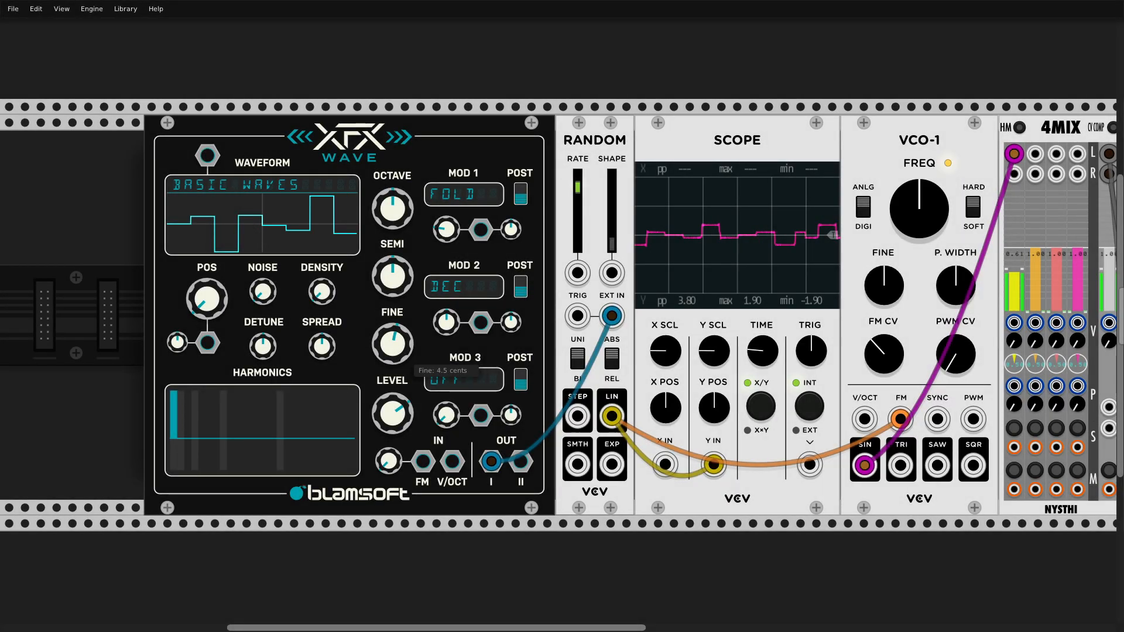
left_click_drag(205, 300, 206, 291)
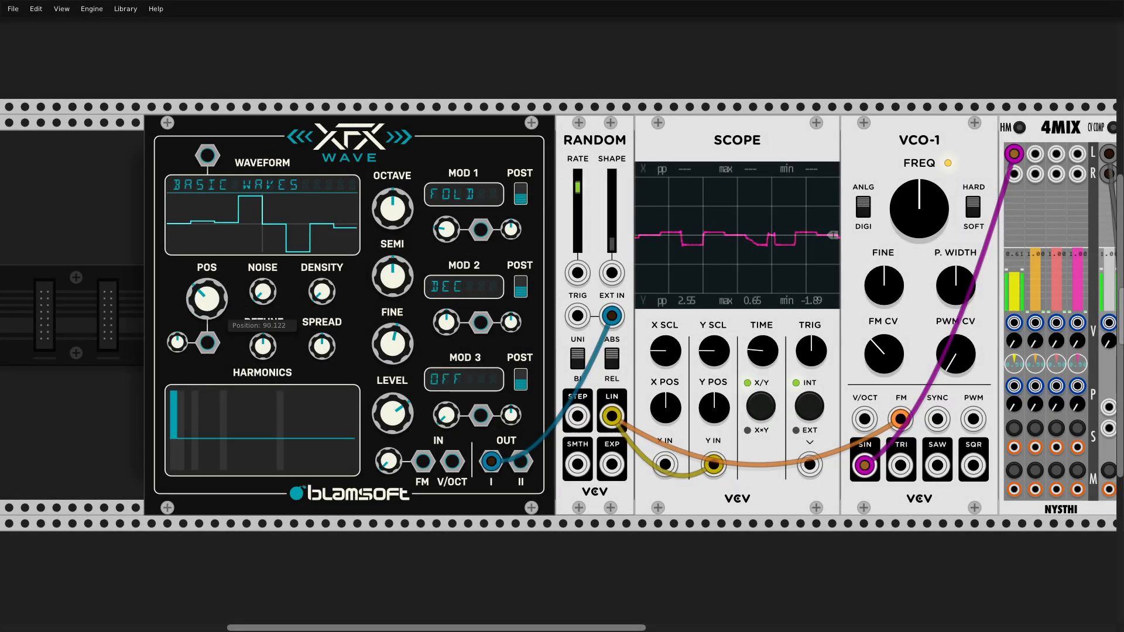
left_click_drag(206, 294, 207, 301)
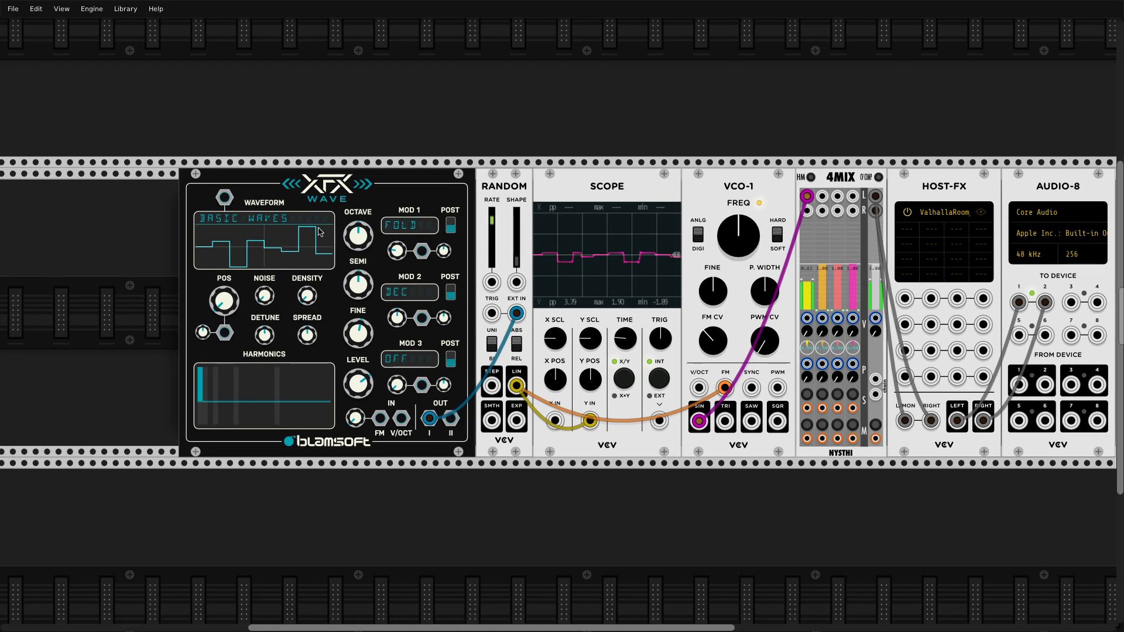
left_click_drag(326, 190, 322, 199)
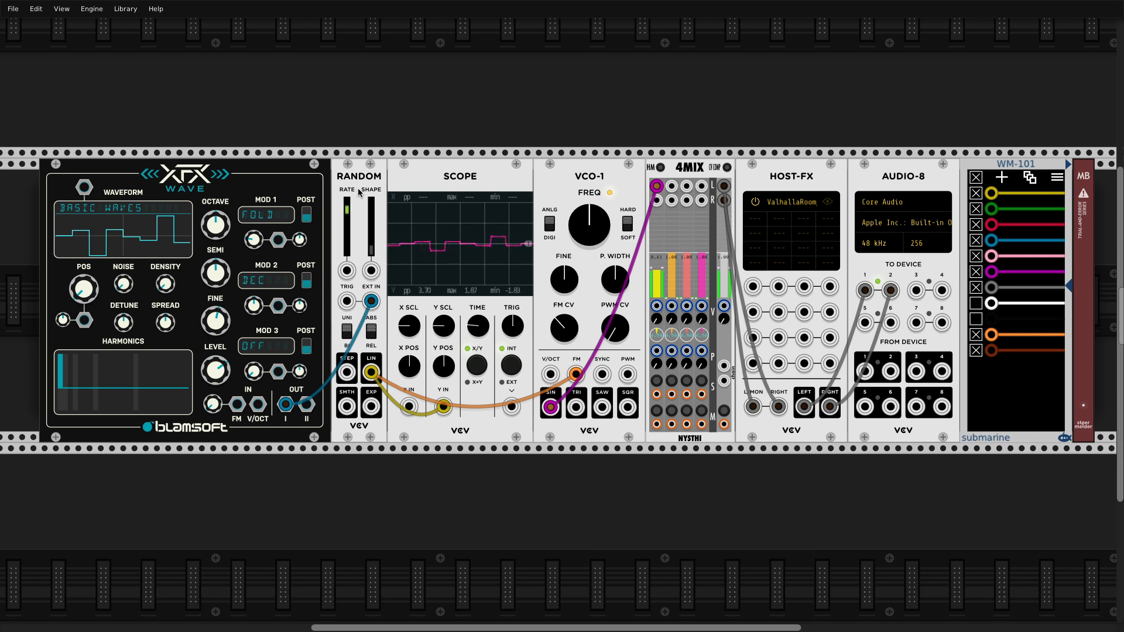
mouse_move(304, 219)
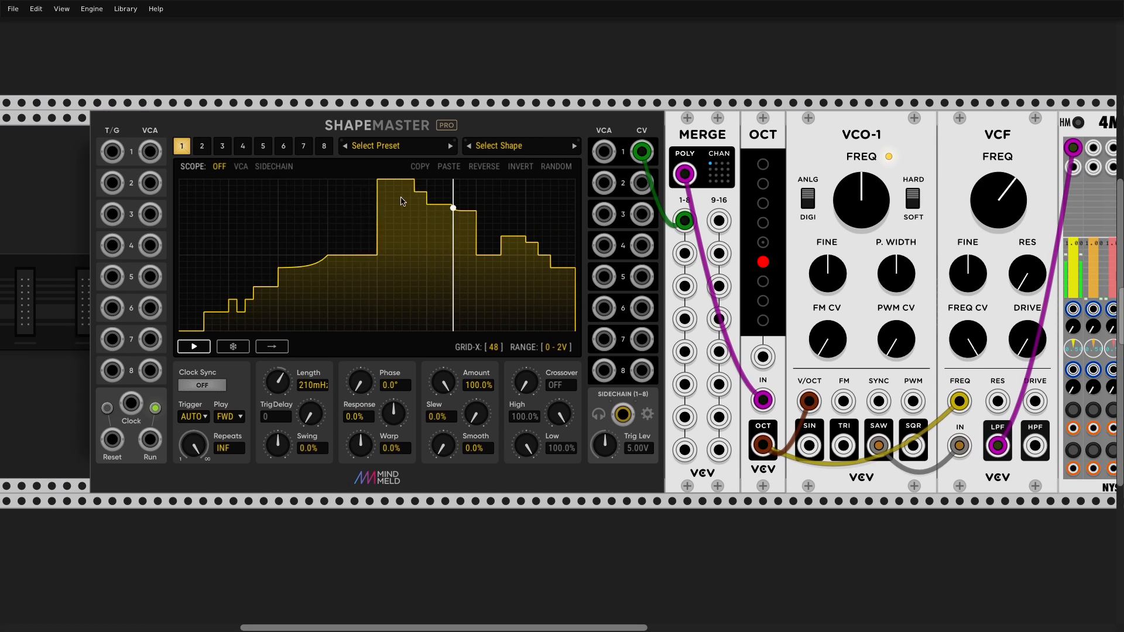
- View ShapeMaster Pro's channels 3 and 8, then return to channel 1
left_click(221, 146)
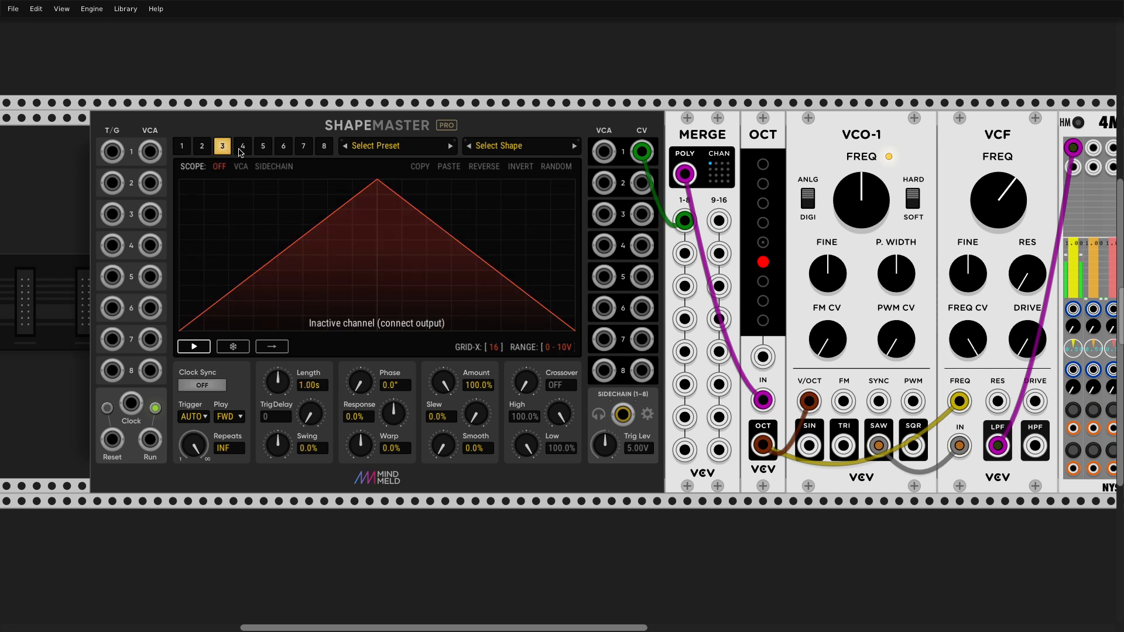
left_click(324, 147)
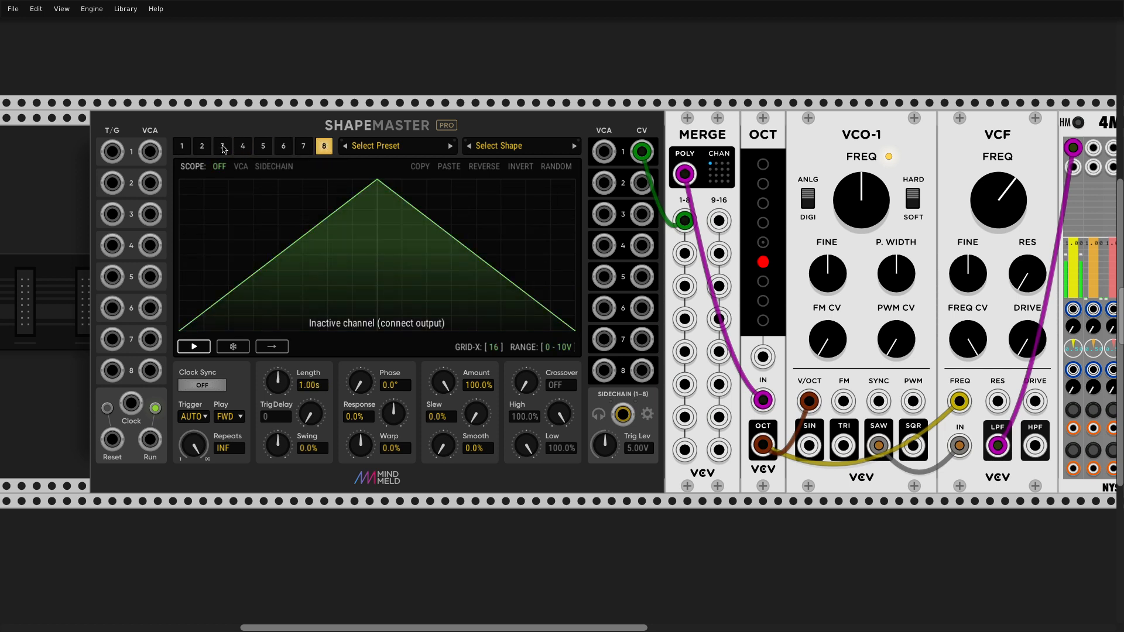
left_click(181, 145)
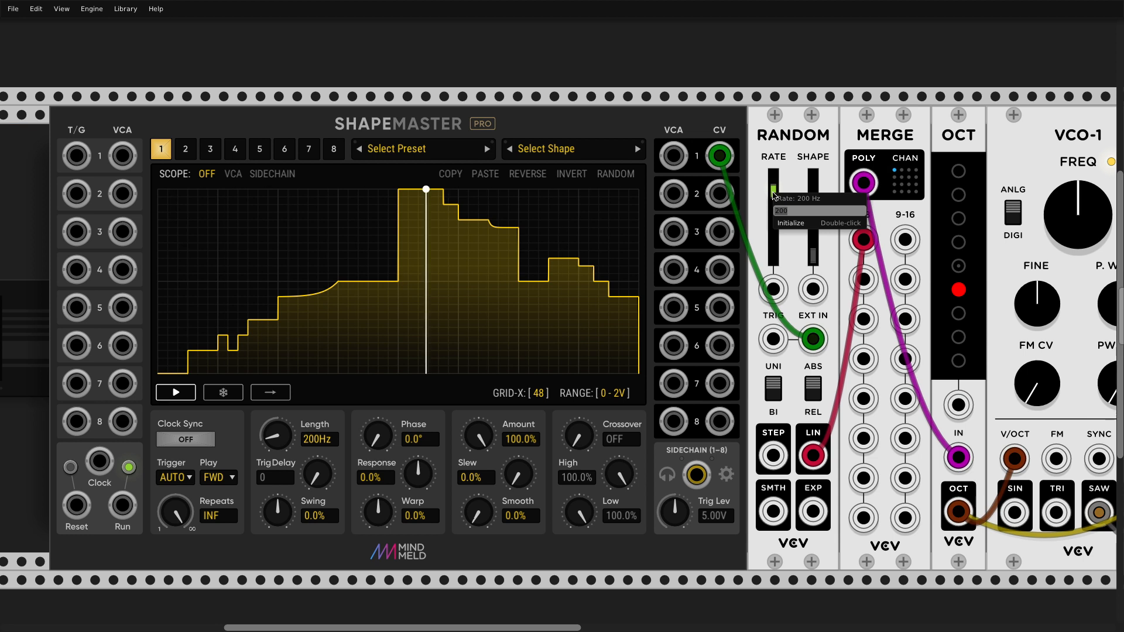
- Enter 200 in the RANDOM module's Rate field to sample ShapeMaster CV 1
type("1")
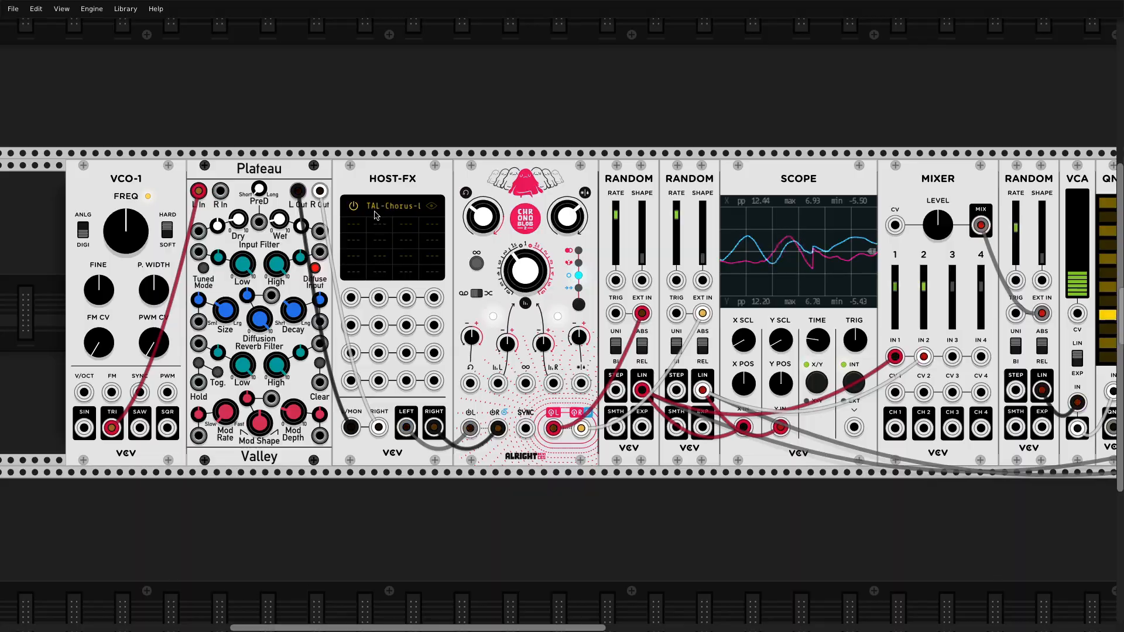
scroll("left", 3)
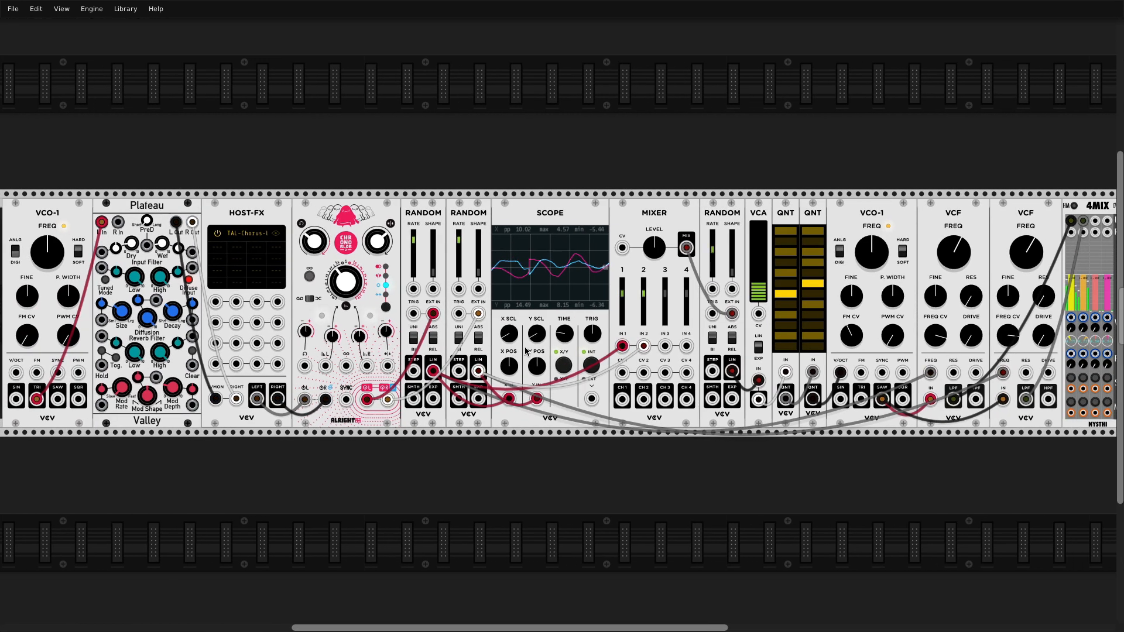
scroll("right", 3)
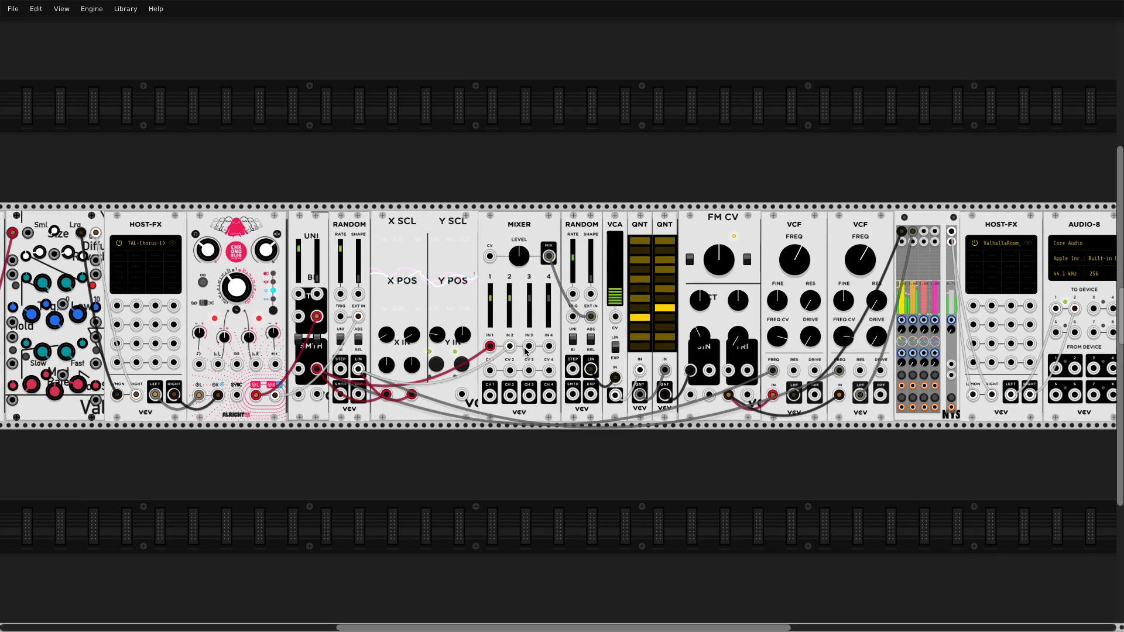
scroll("right", 3)
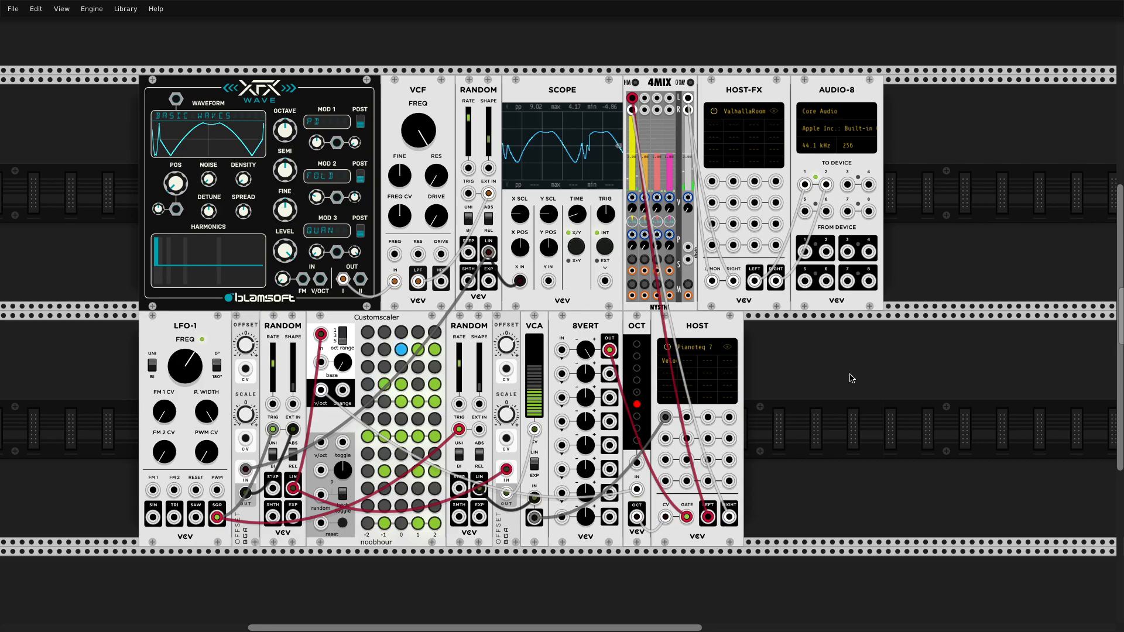
left_click(696, 372)
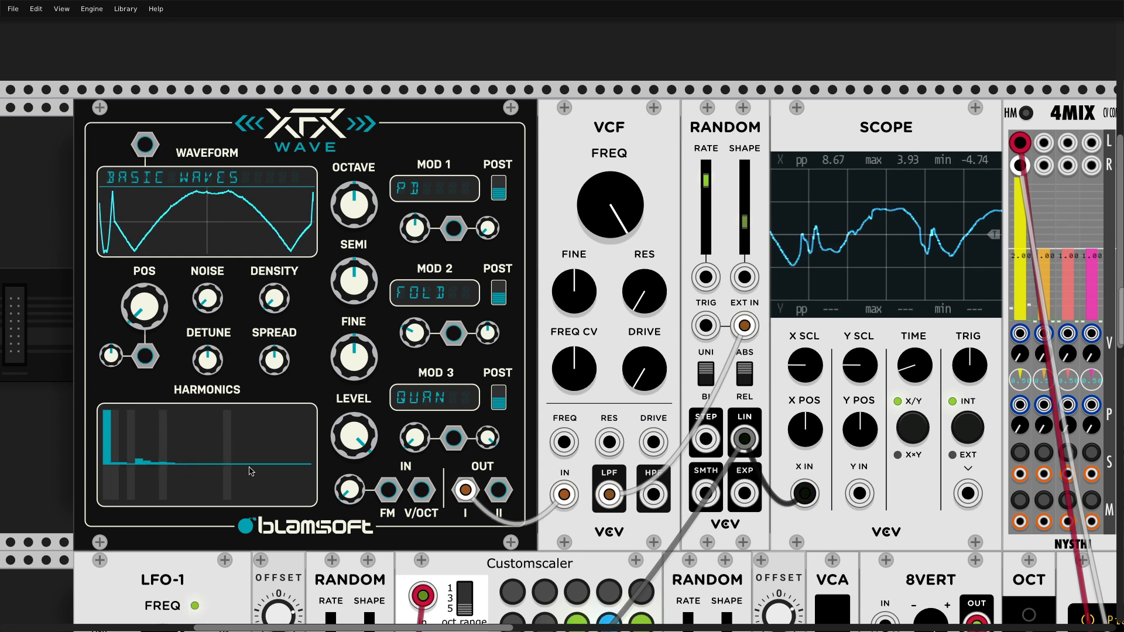
- Sweep XFX Wave POS toward a rising ramp and add harmonics in HARMONICS
left_click_drag(150, 304, 144, 293)
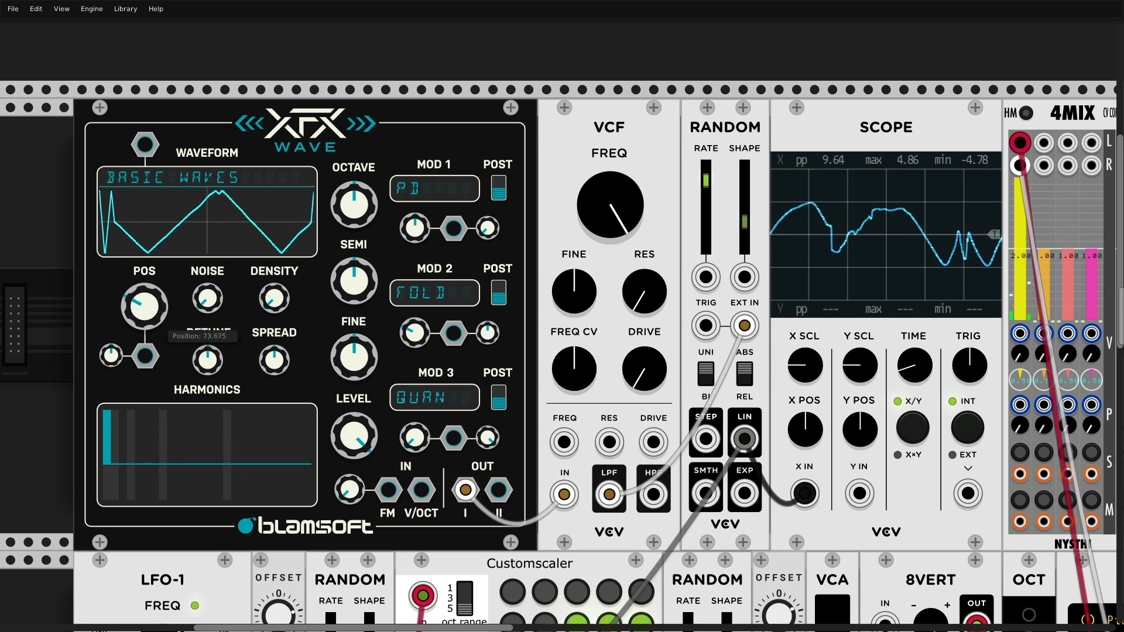
left_click_drag(143, 307, 151, 294)
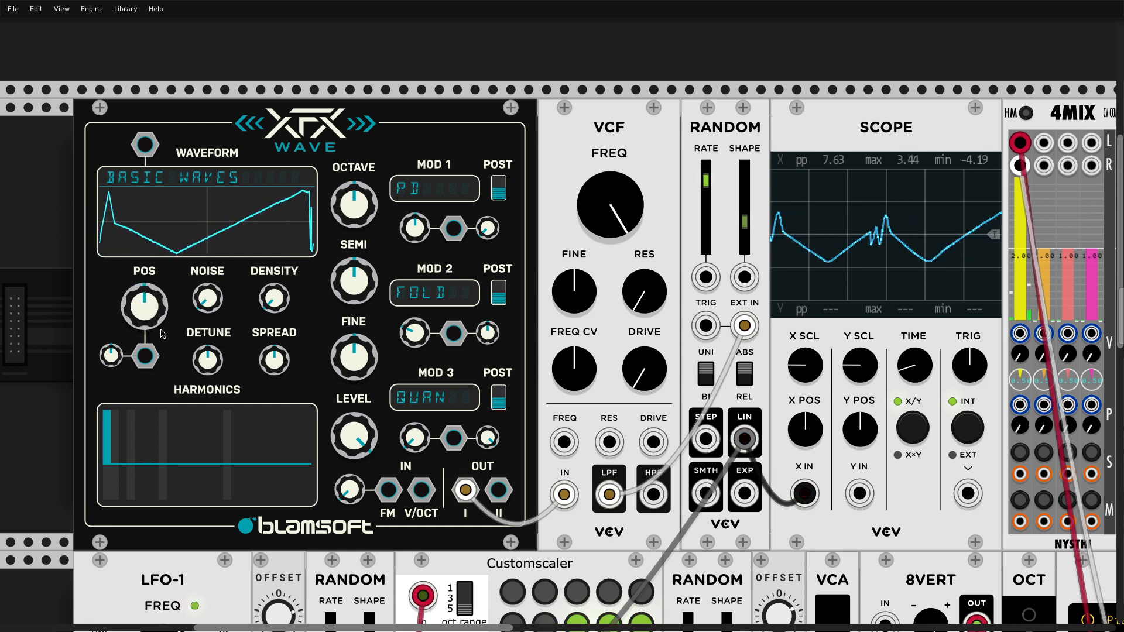
left_click_drag(144, 304, 147, 297)
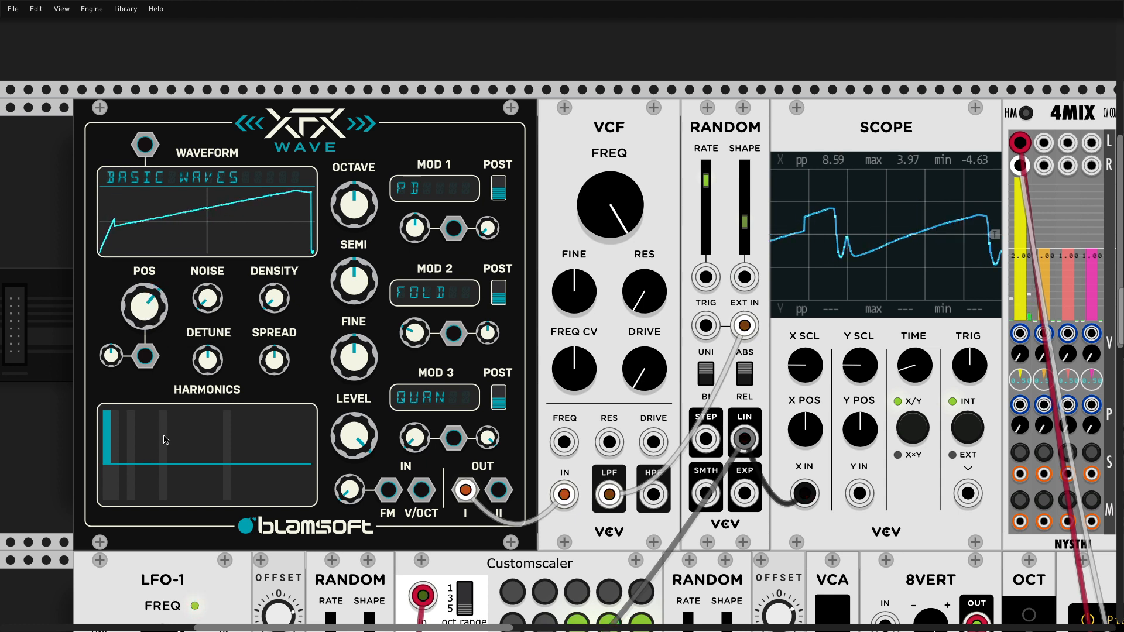
left_click(185, 429)
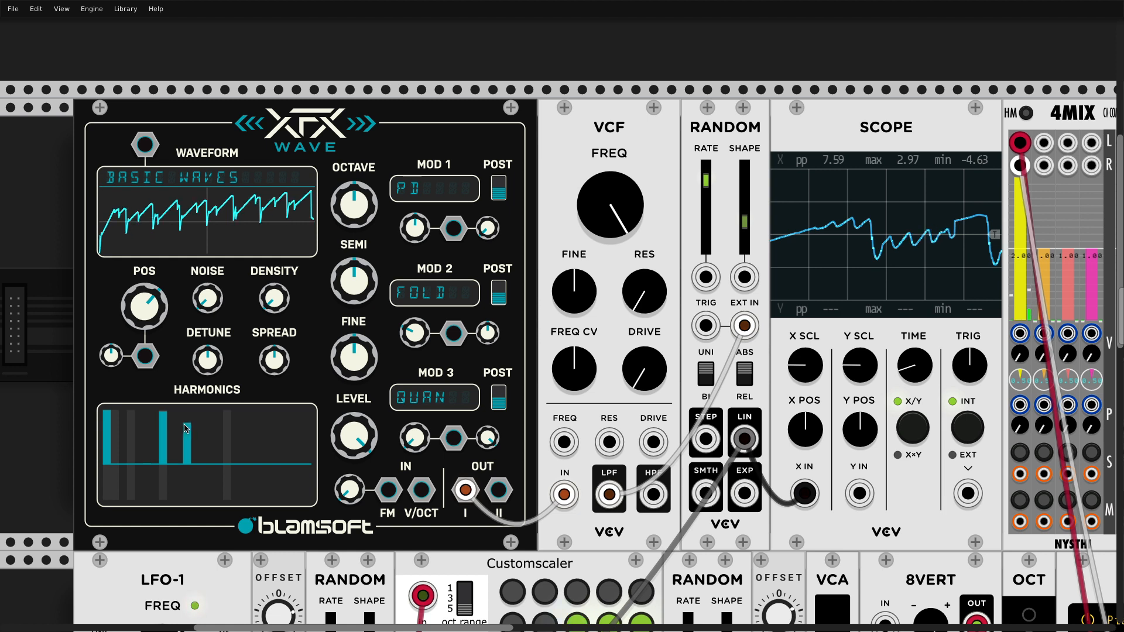
left_click_drag(143, 304, 154, 294)
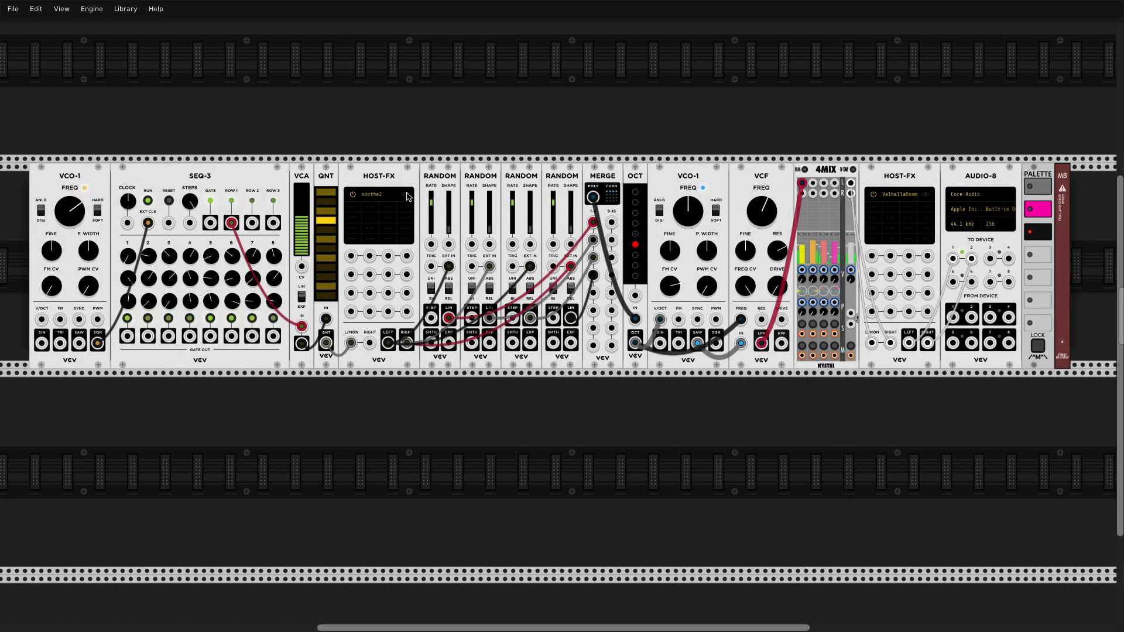
- Open the soothe2 plugin window from the HOST-FX display
left_click(377, 194)
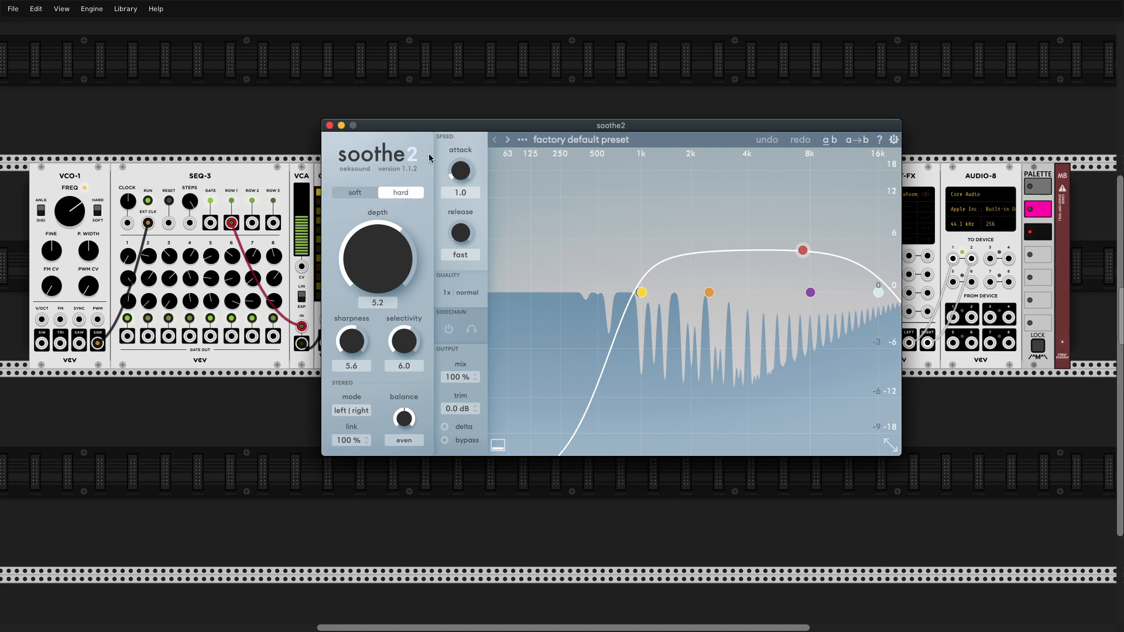
- Set soothe2 depth to -18.0, move its window, and bring the SEQ-3 rack forward
left_click_drag(610, 125, 606, 120)
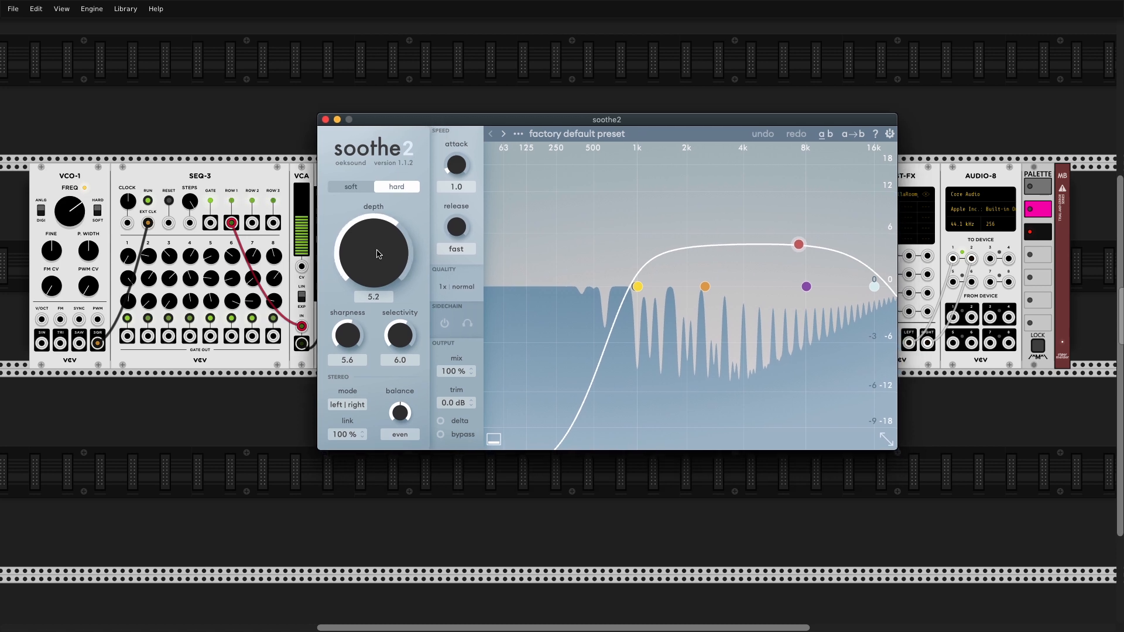
mouse_move(379, 250)
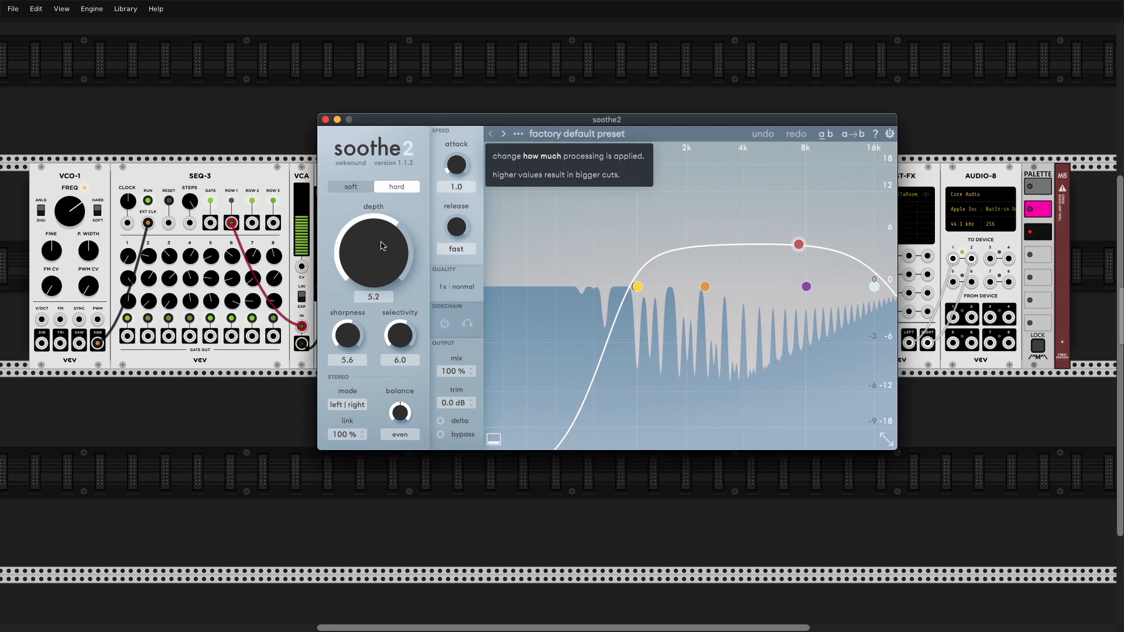
left_click_drag(372, 251, 373, 301)
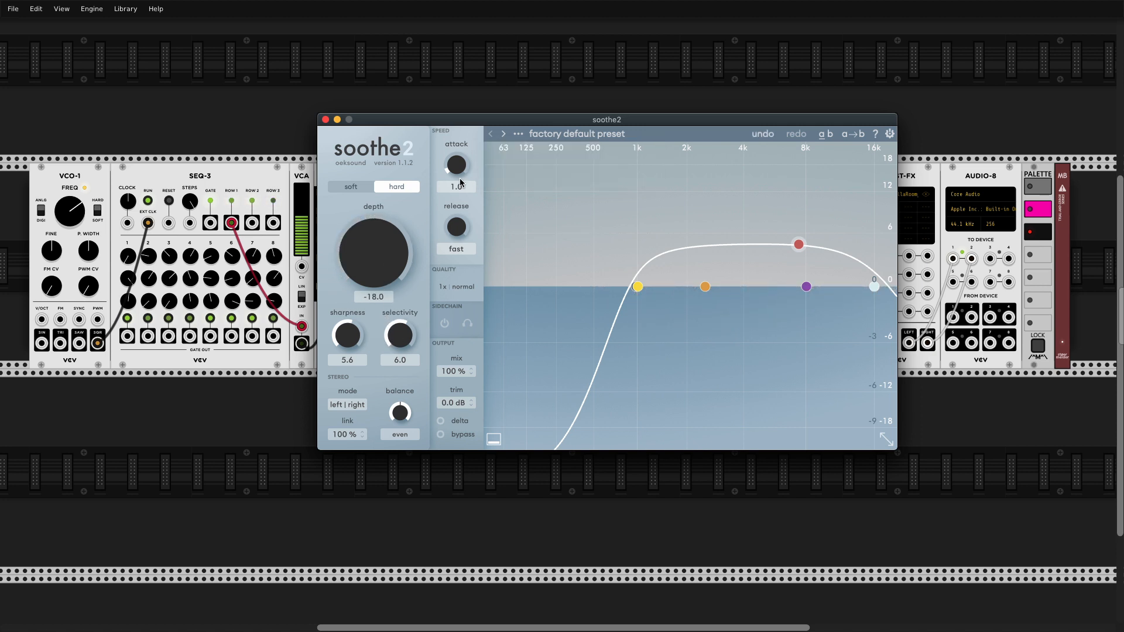
left_click_drag(373, 255, 380, 243)
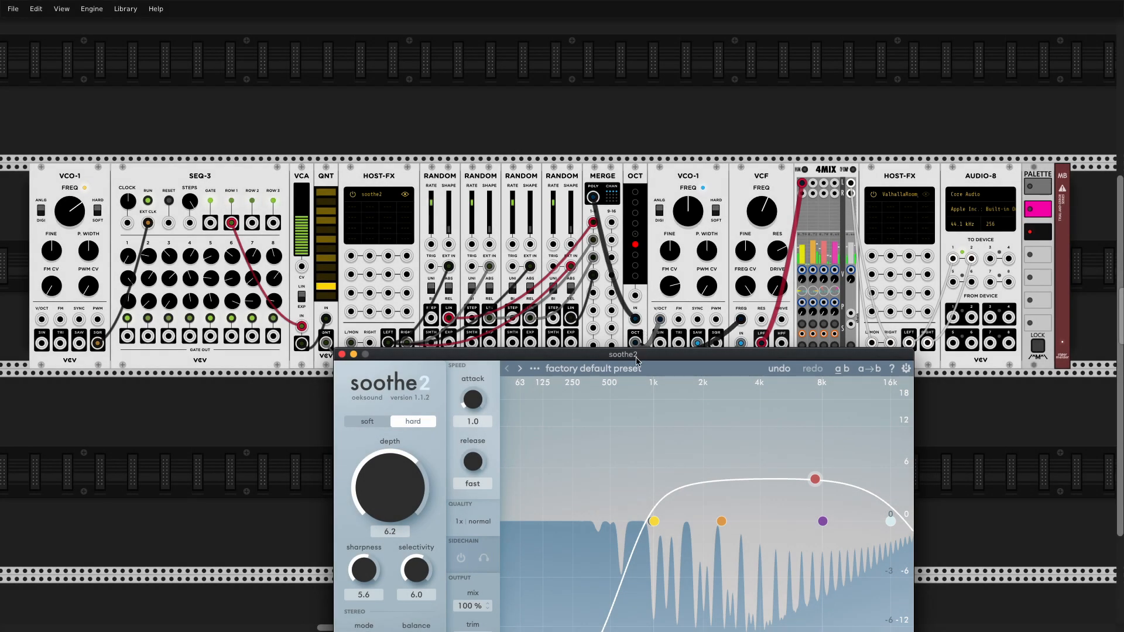
left_click_drag(622, 353, 604, 159)
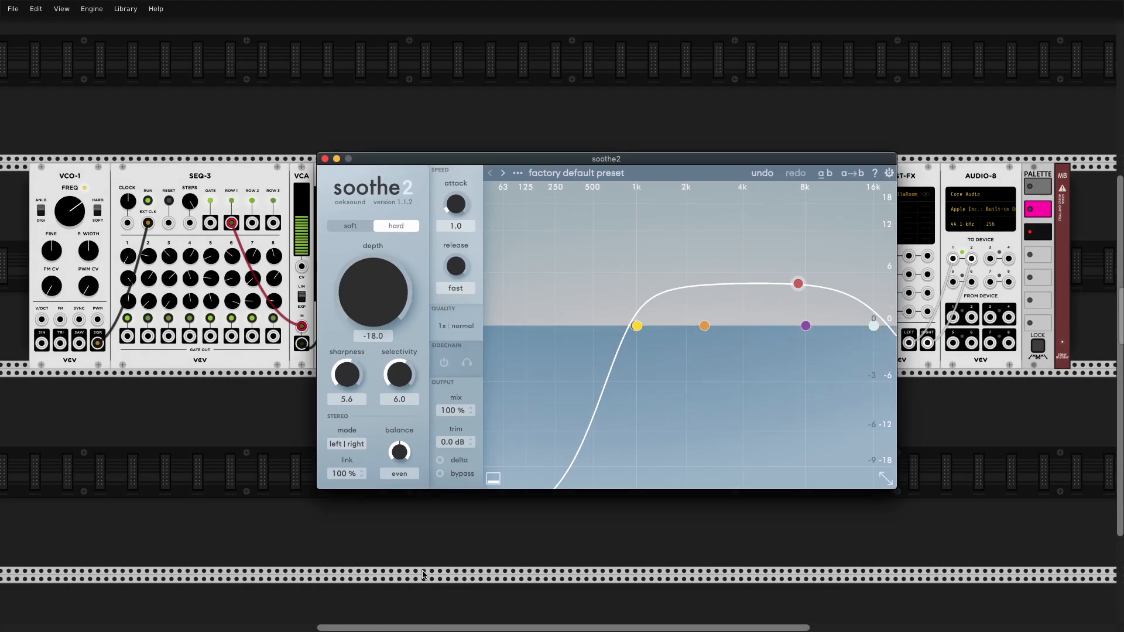
left_click(325, 159)
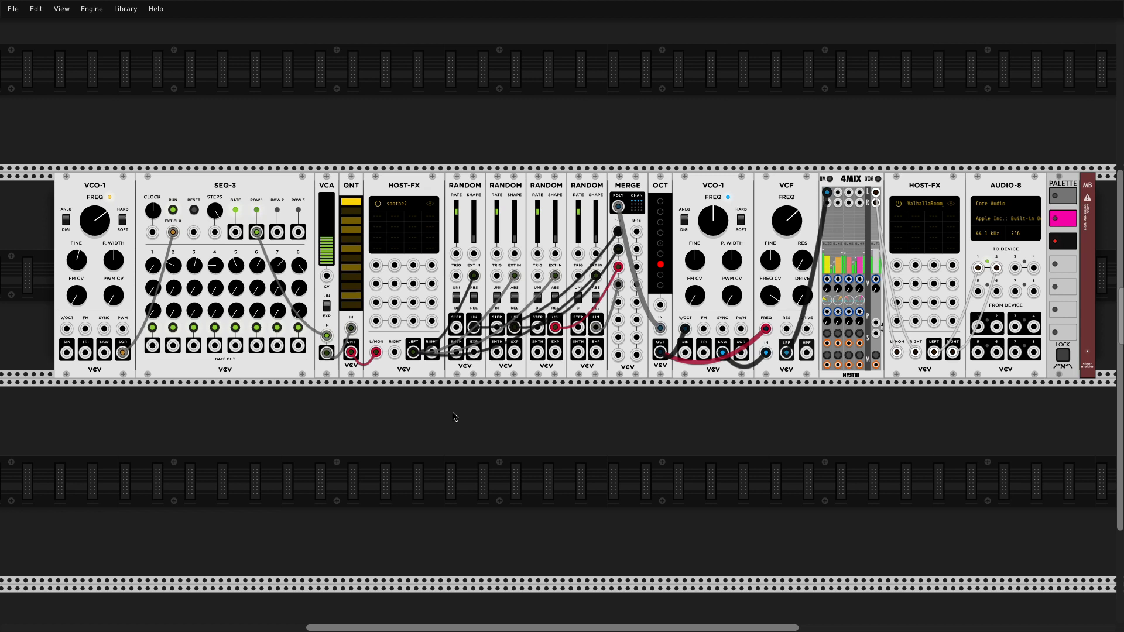
- Reopen soothe2's window from HOST-FX, showing depth near -0.4 and sharpness 10.0
left_click(429, 203)
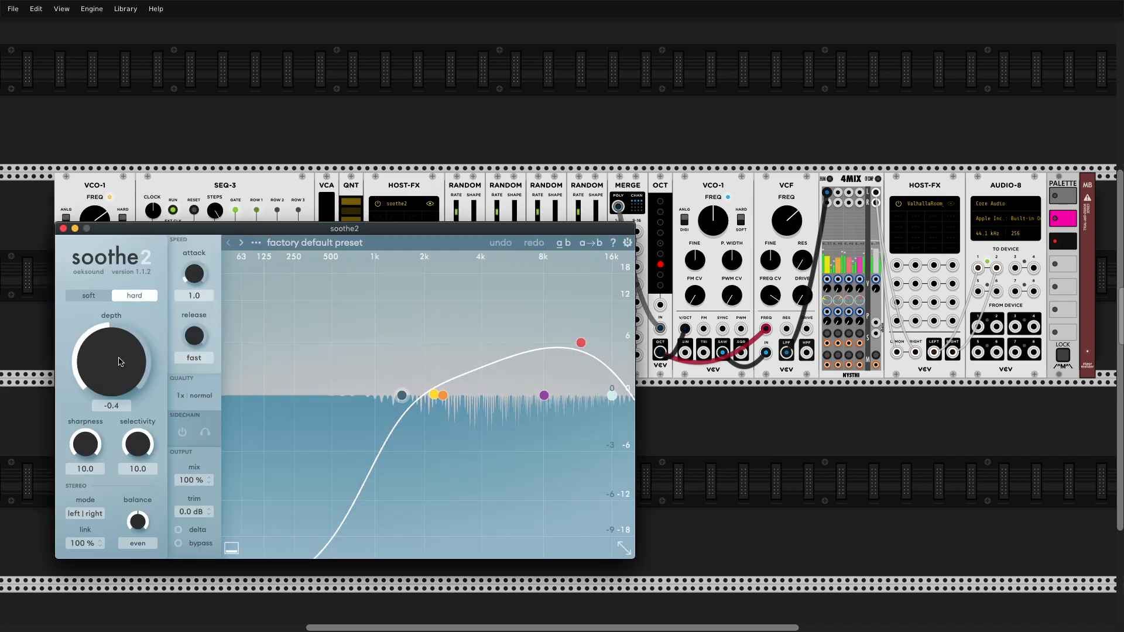
mouse_move(109, 360)
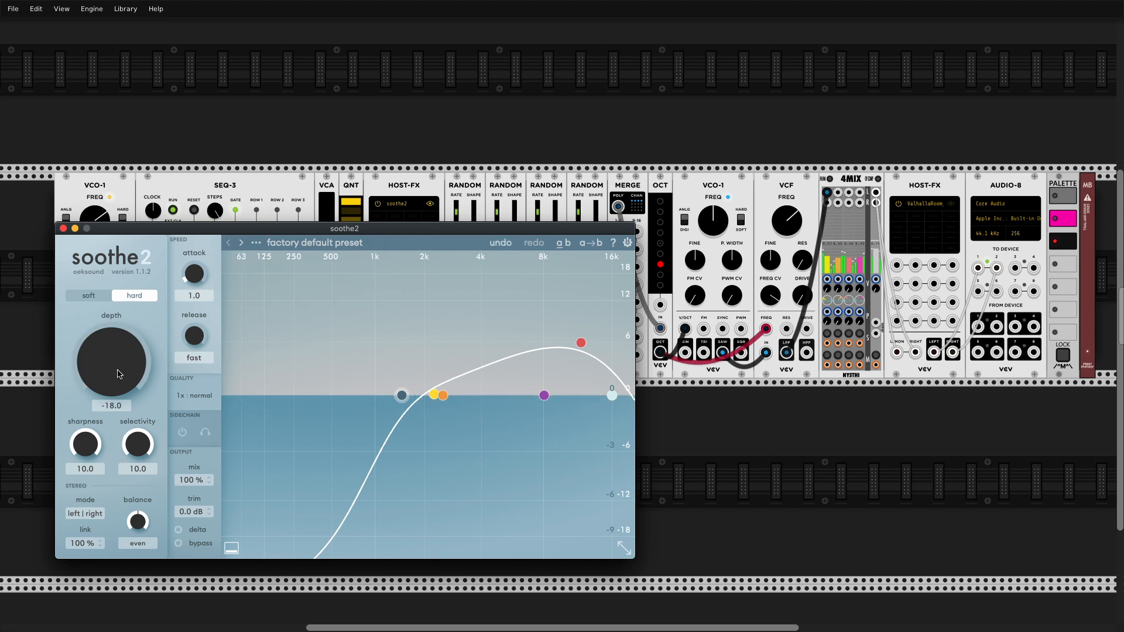
mouse_move(110, 362)
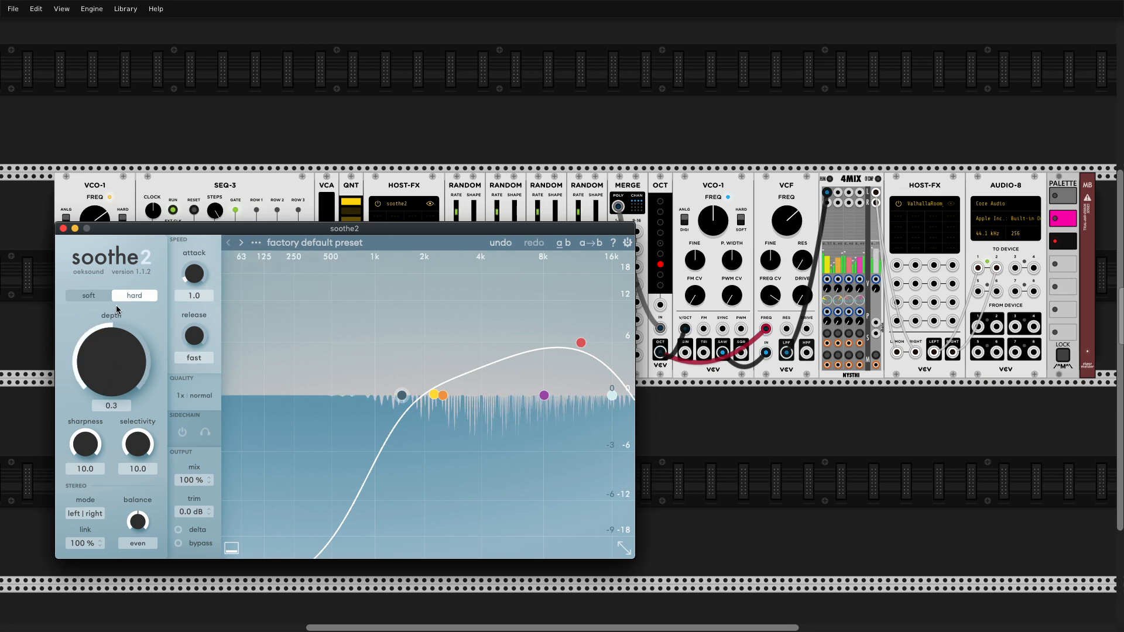
- Close soothe2's window after its depth swings to about 0.3, revealing the SEQ-3 patch
left_click(63, 229)
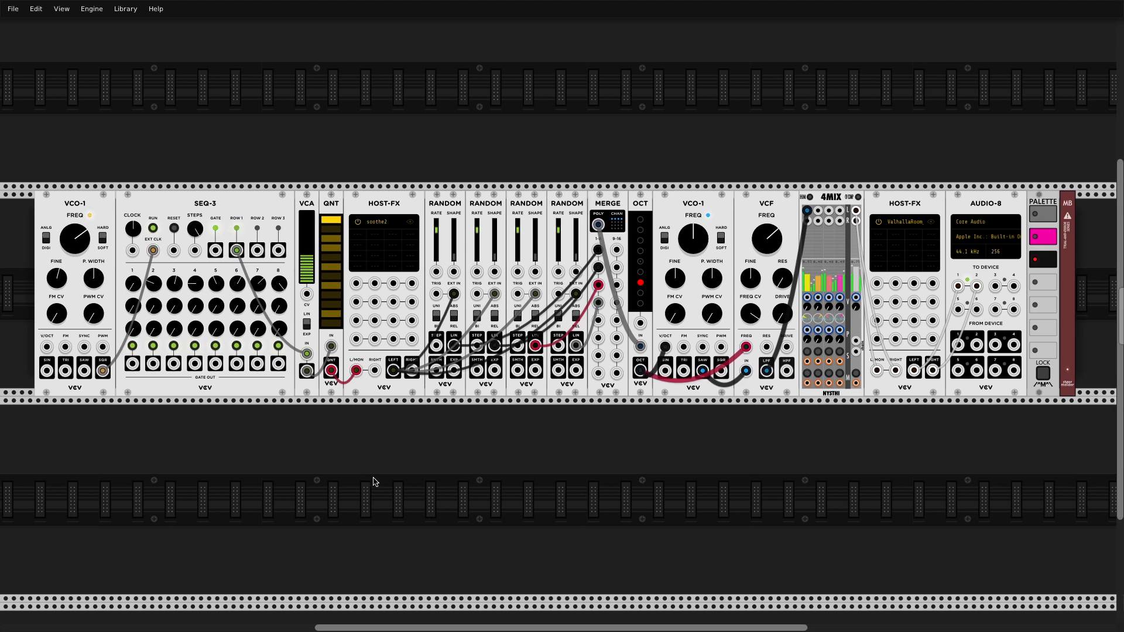
mouse_move(383, 411)
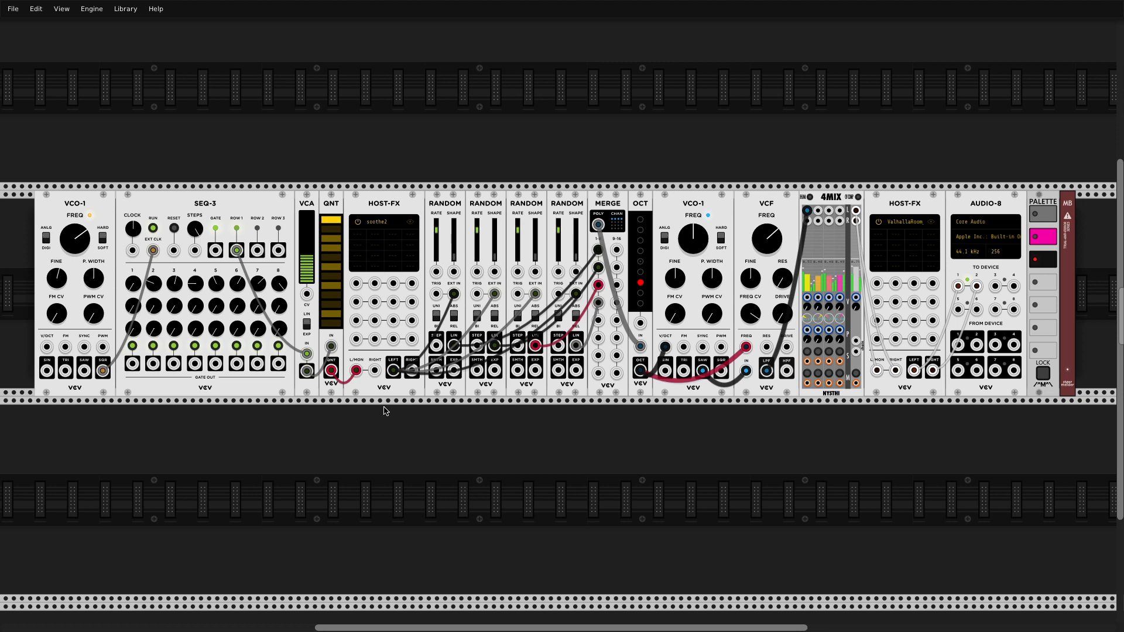